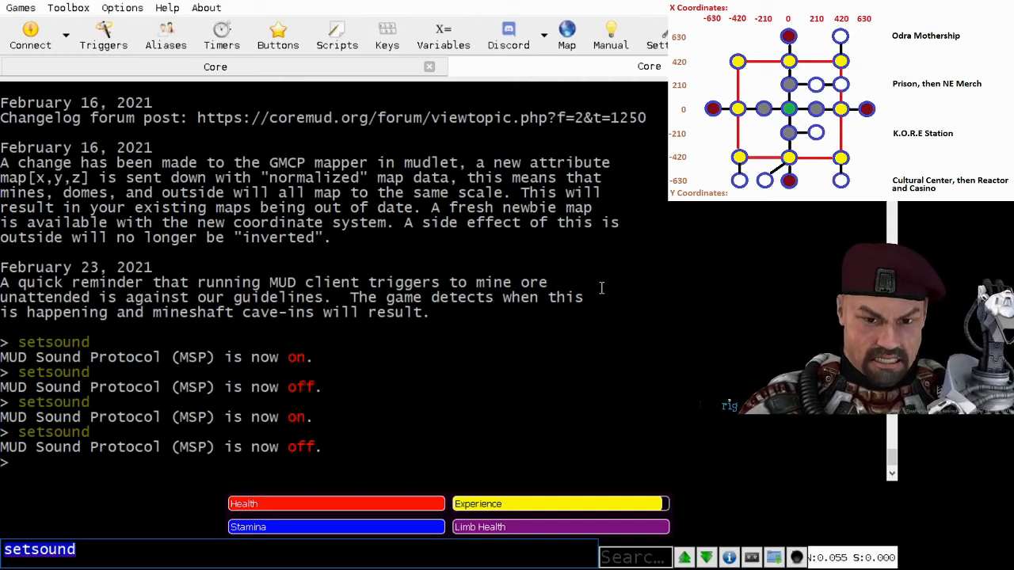
Enter 'who' to list the Core MUD players currently online
text(who)
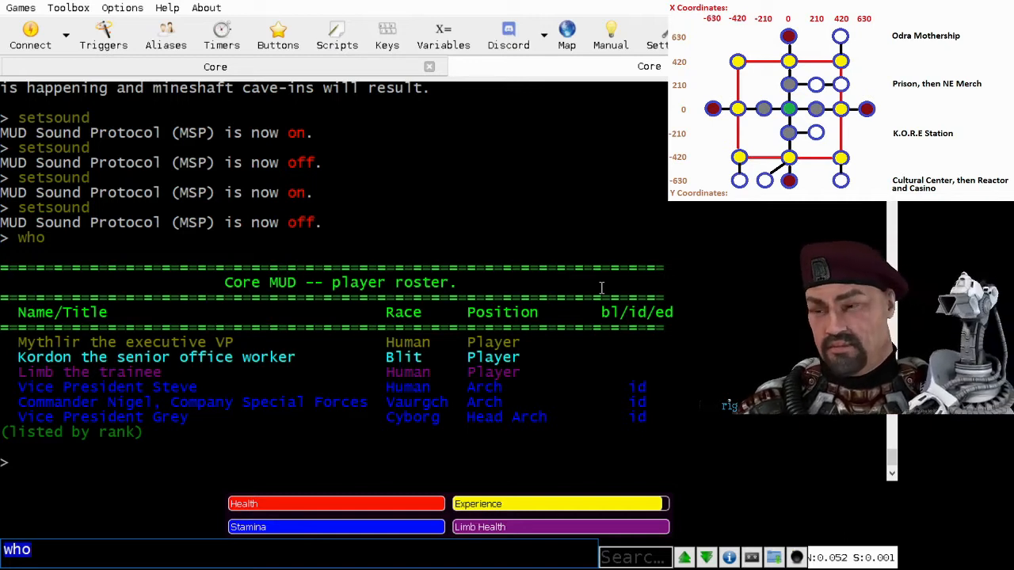
mouse_move(582, 289)
text(l)
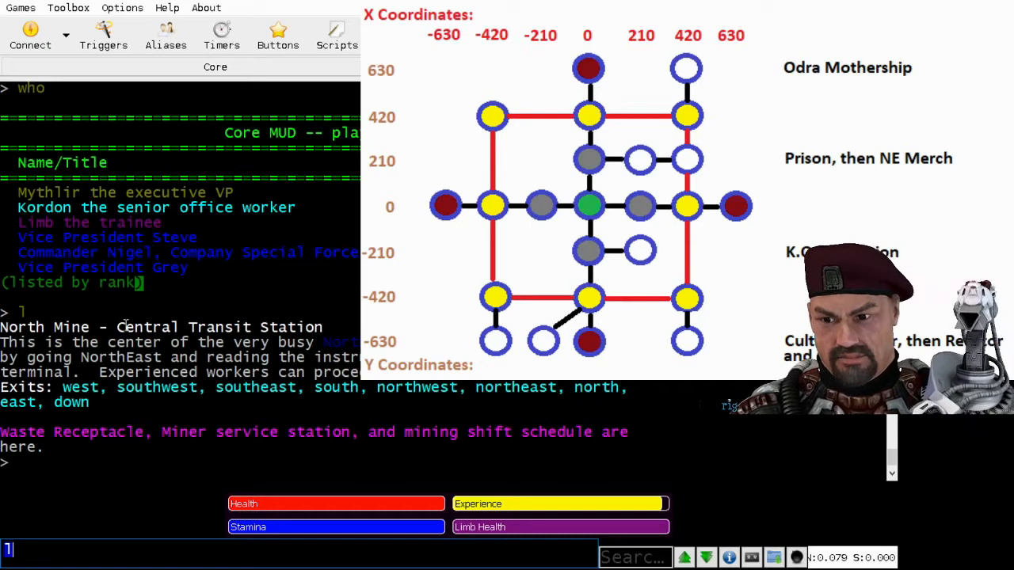
Enter 'compass' to show the location panel's map and coordinates for North Mine station
text(compass)
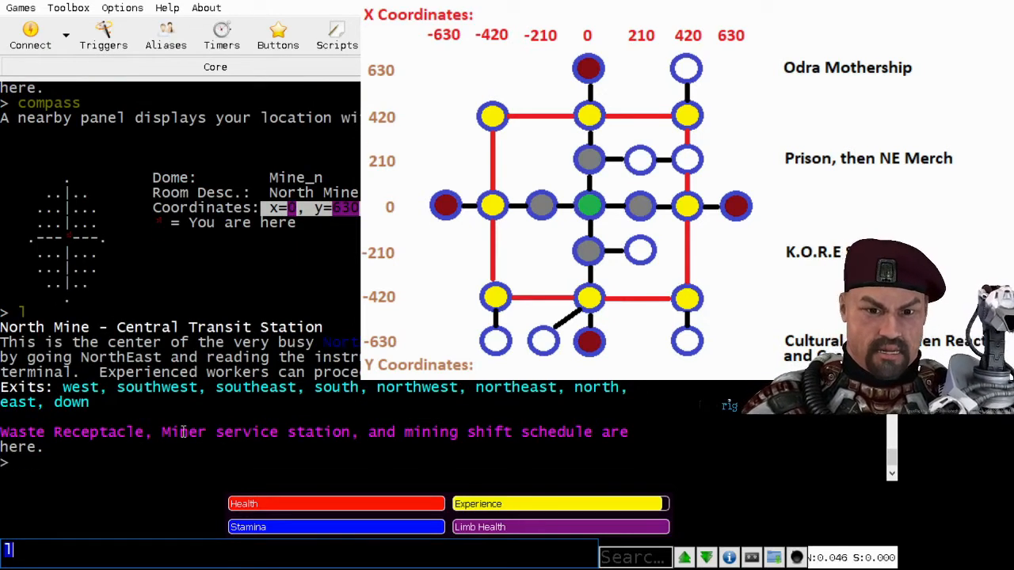
double_click(183, 432)
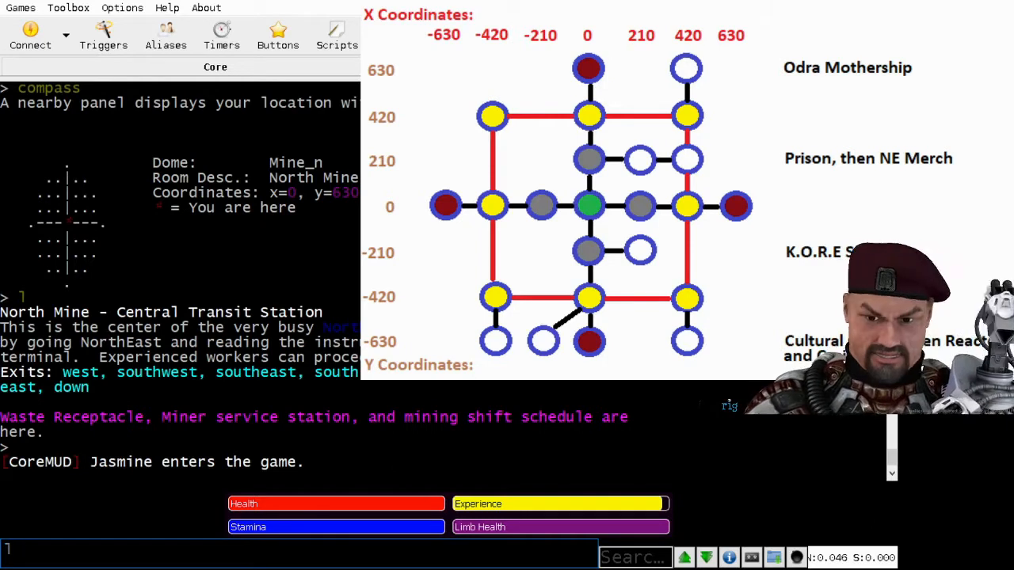
Enter 'setsound' to enable MUD Sound Protocol and view the station's price list
text(setsound)
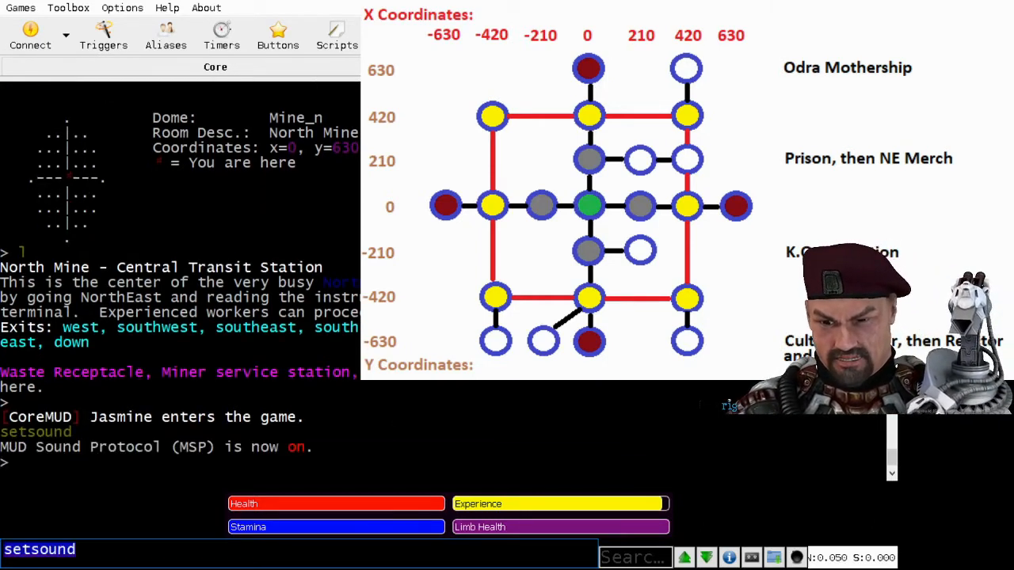
text(setsound)
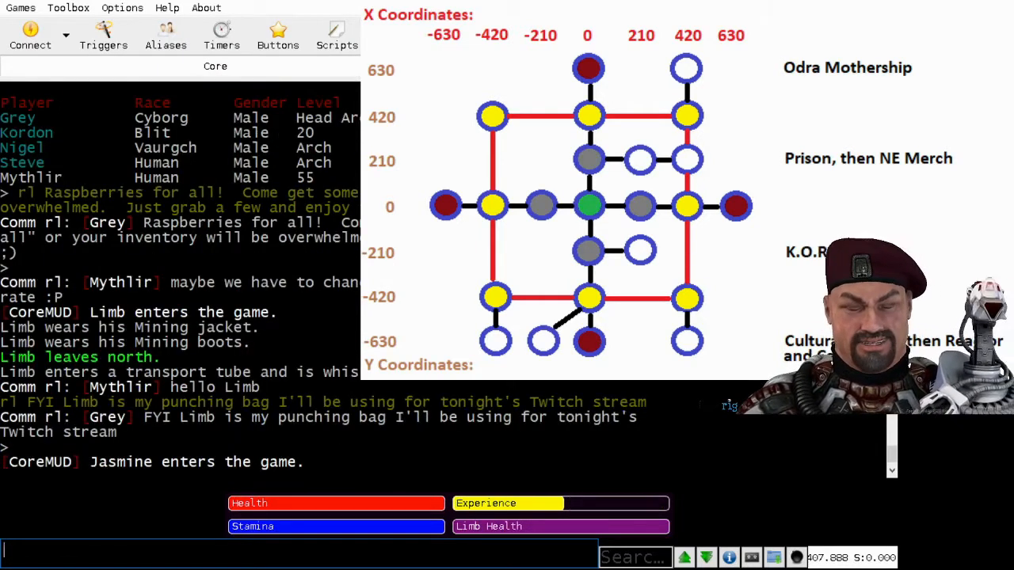
text(setsound)
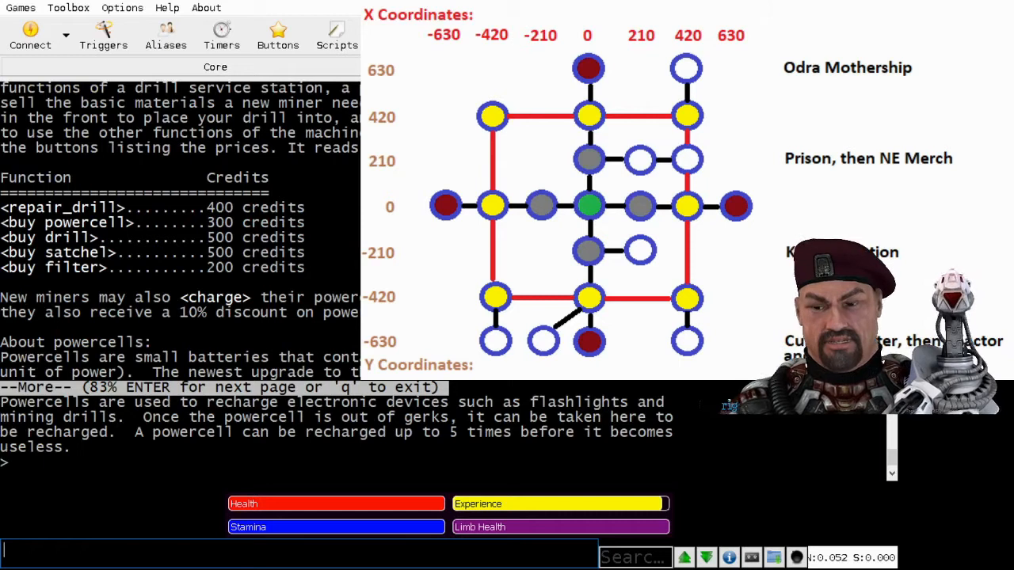
Buy a powercell for 270 credits, then go south to City Mass Transit Station
text(buy powercell)
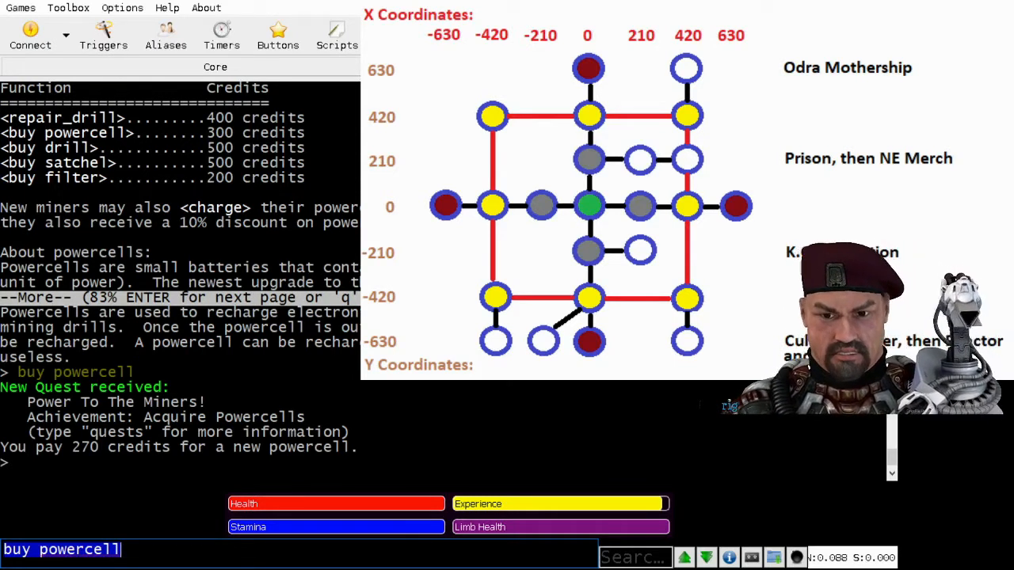
text(s)
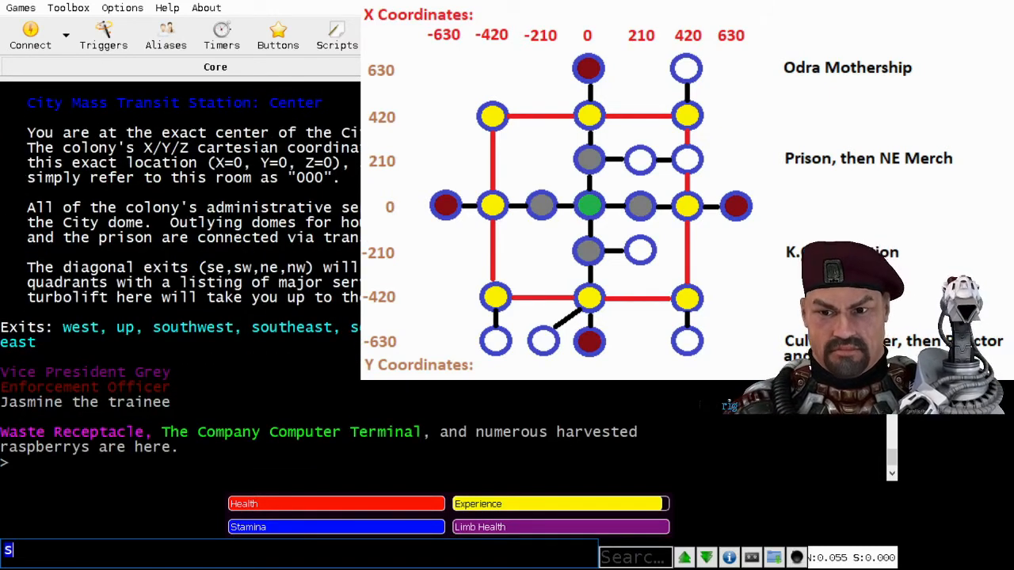
Poke the trainee, then head south to the South Mass-Transit Node
text(poke jasmine)
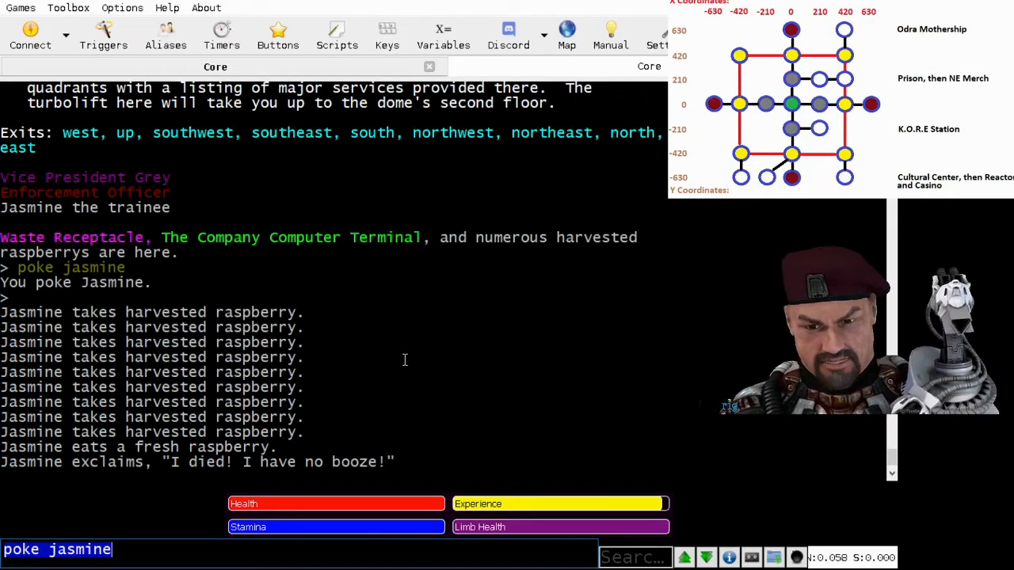
text(s)
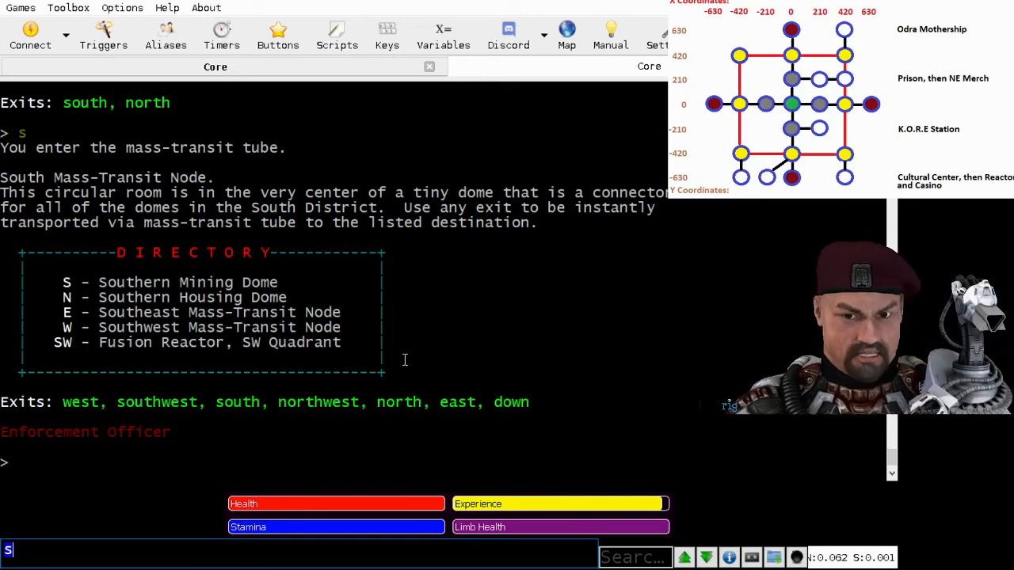
Descend to the Core Rover Garage and board the Cluster H8-7 rover
text(d)
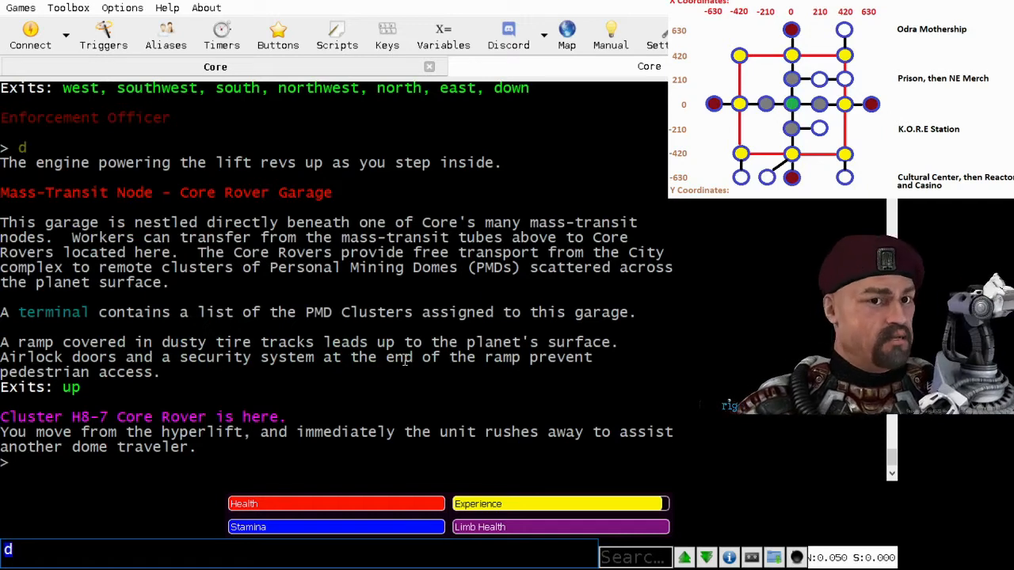
text(boa)
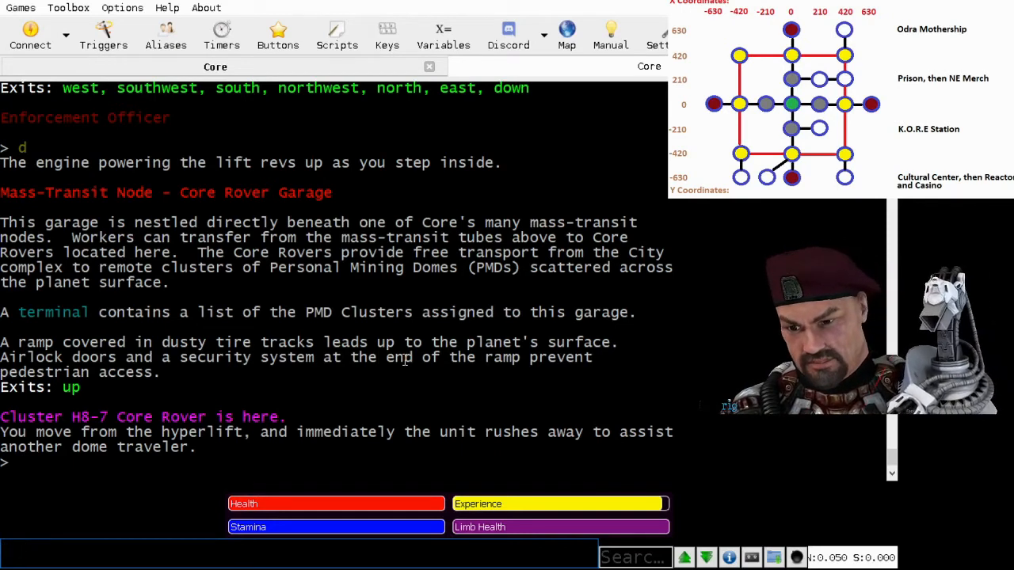
text(1)
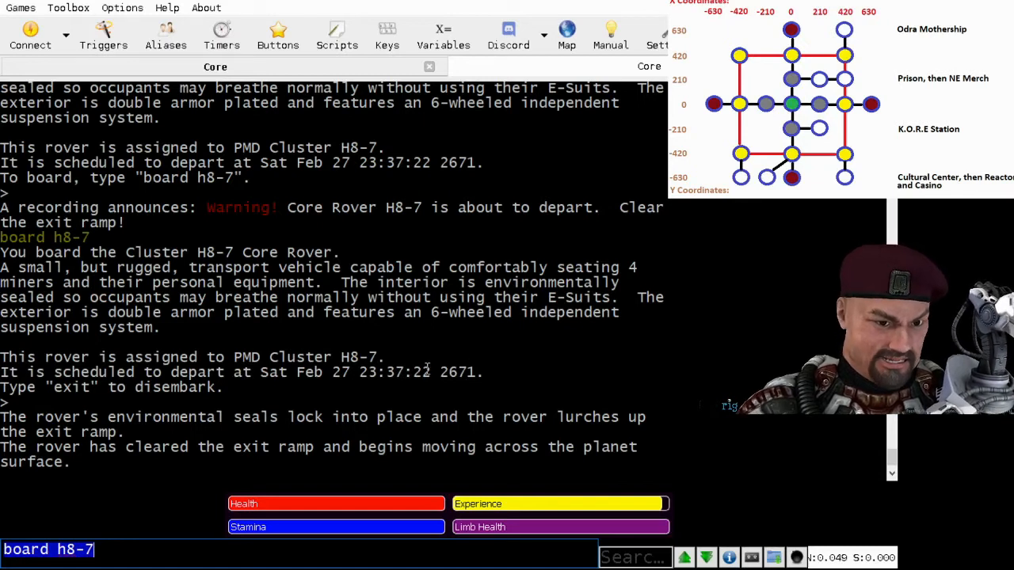
Check the date, then exit the rover at the Cluster H8-7 Garage
text(date)
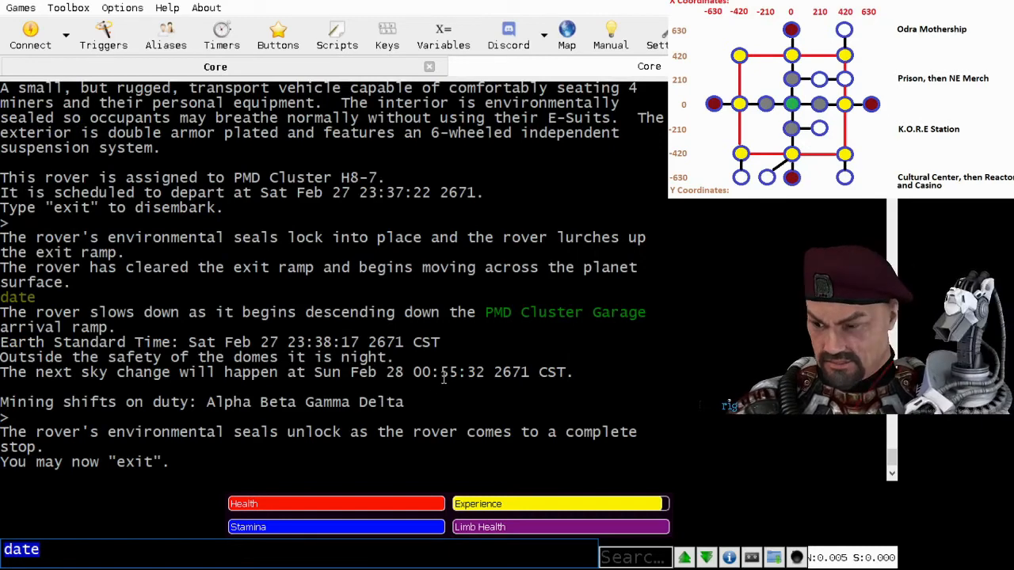
text(exit)
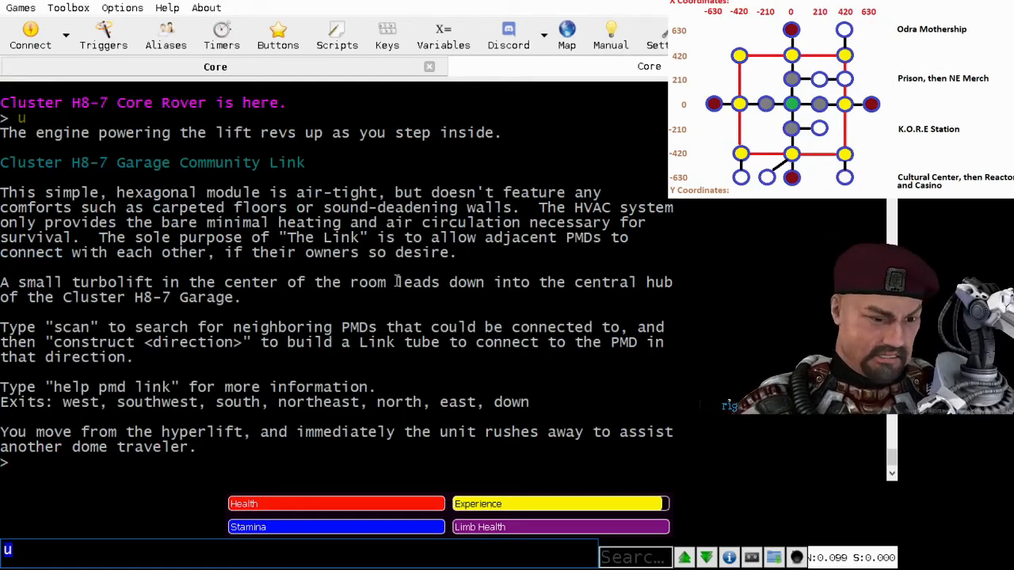
Walk south from the Community Link toward Vice President Grey's PMD hub
text(s)
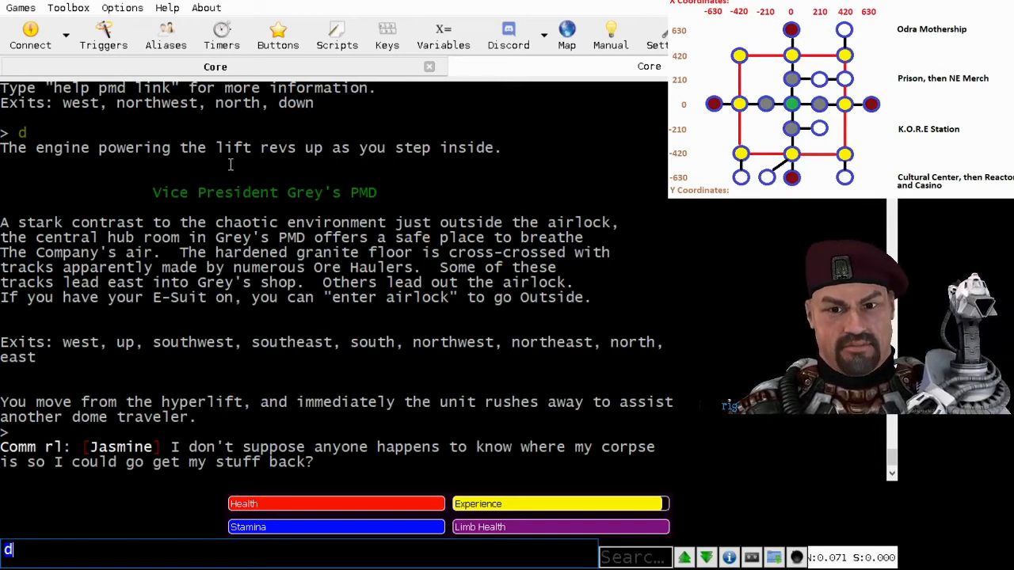
double_click(363, 192)
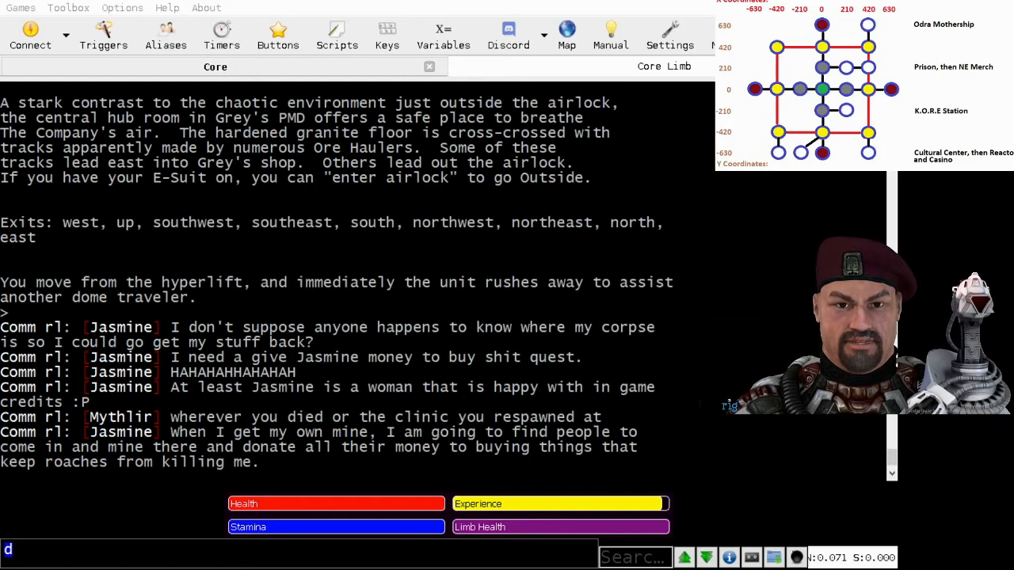
mouse_move(376, 316)
text(n)
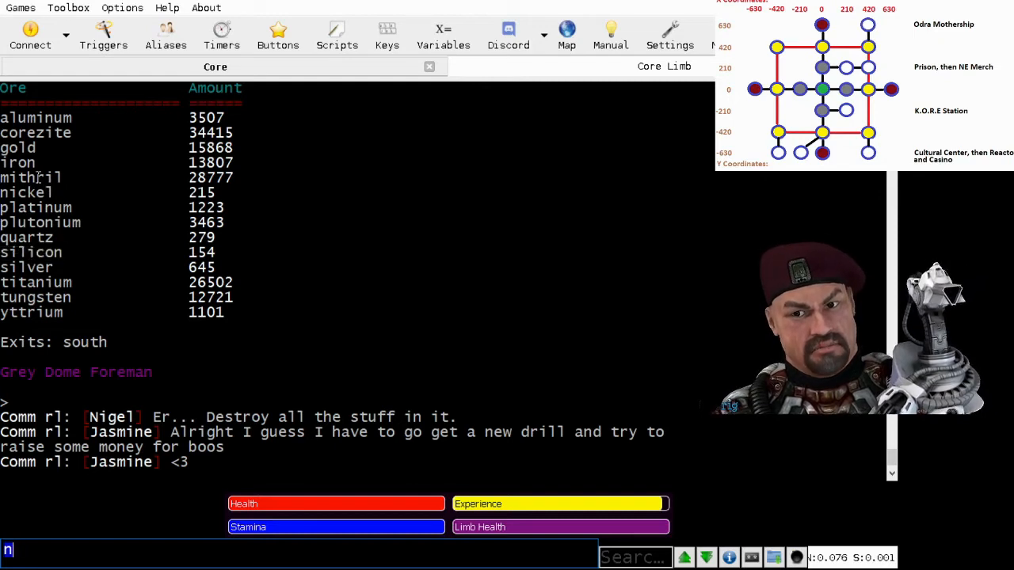
View the Grey Dome Foreman's ore tally, then move south into a mine shaft level
double_click(31, 177)
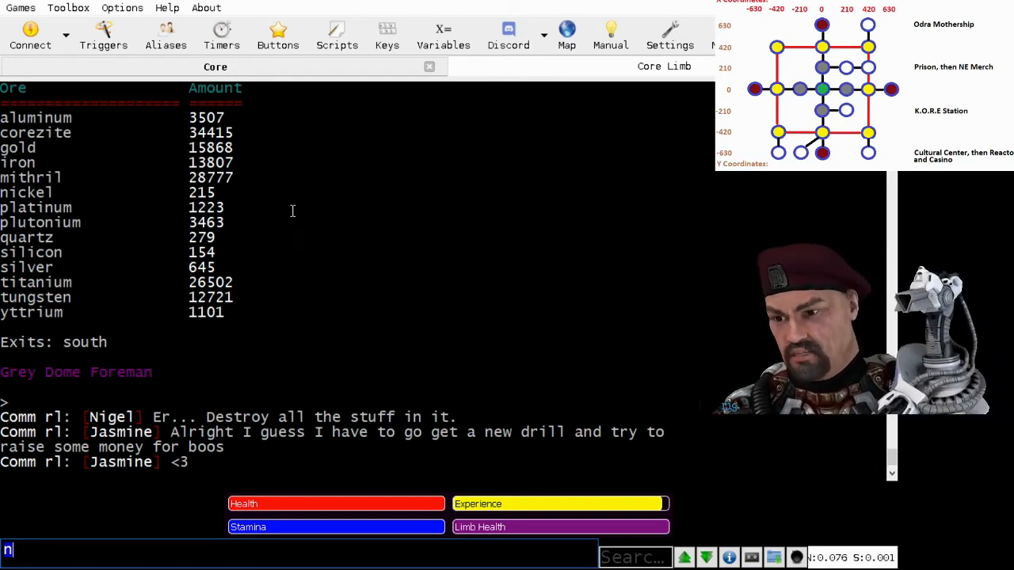
text(s)
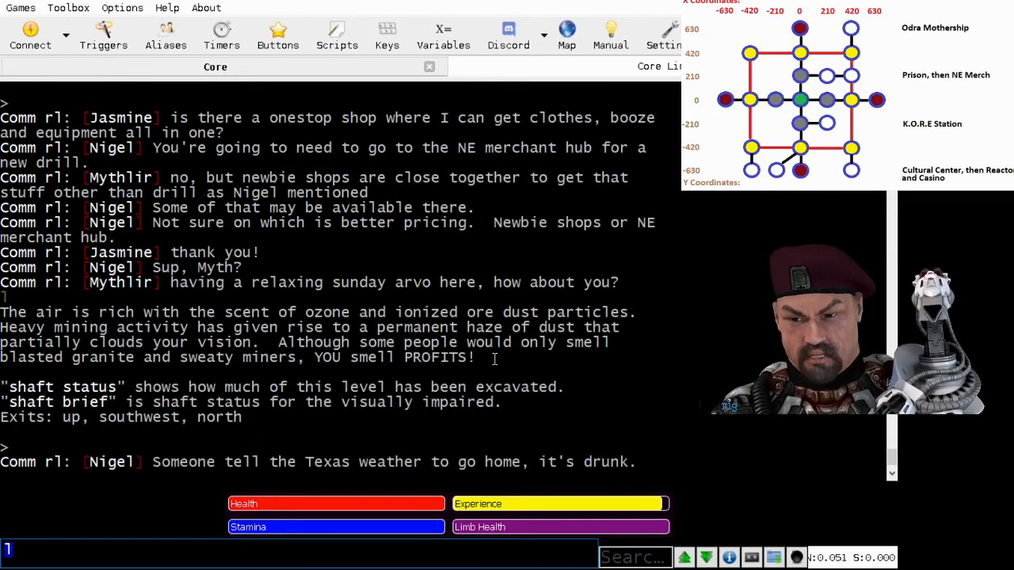
Show the shaft status grid, then go up to Grey Mine Shaft Entrance
text(shaft stat)
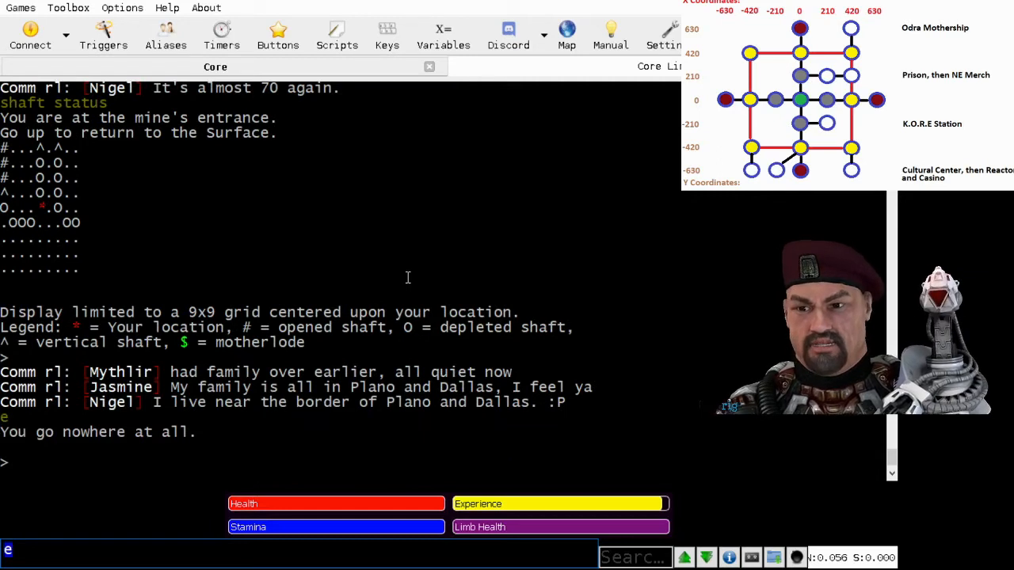
text(u)
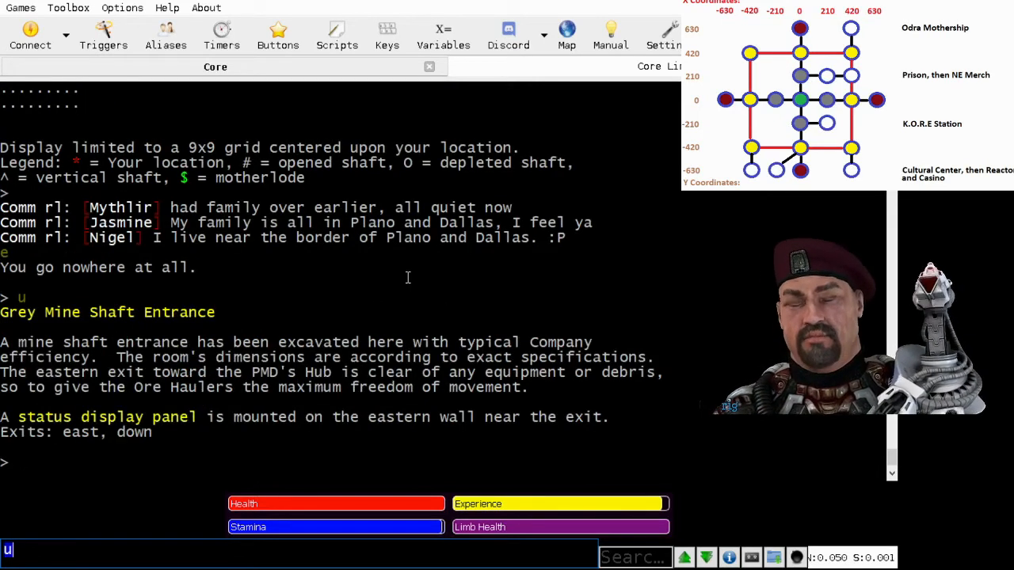
Look around Fast Eddie's secret shop of lizon guns, knives, ordering and repairs
text(l)
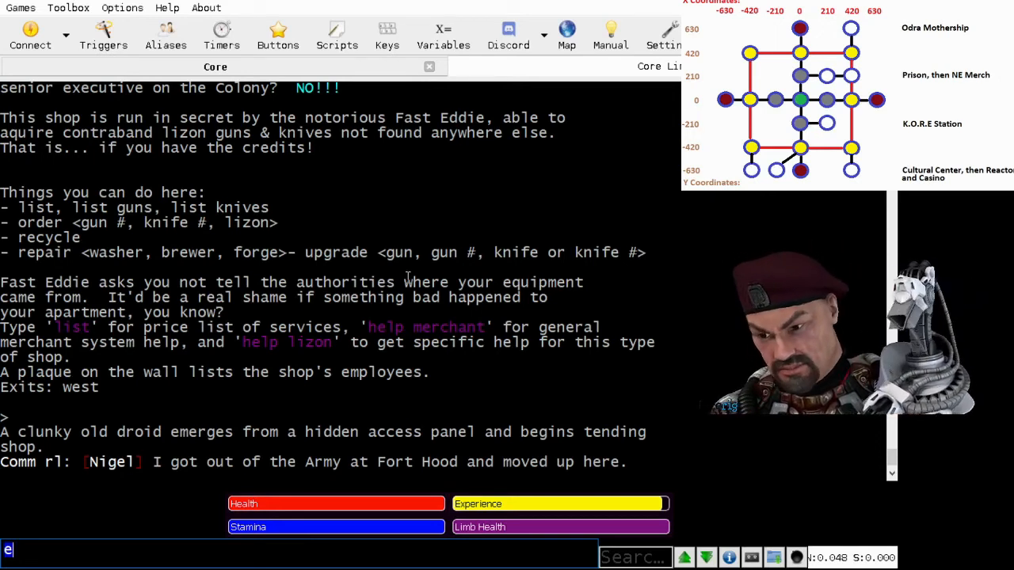
Walk west, southwest, then southeast into the atrium and view its 8-by-8 crop grid
text(w)
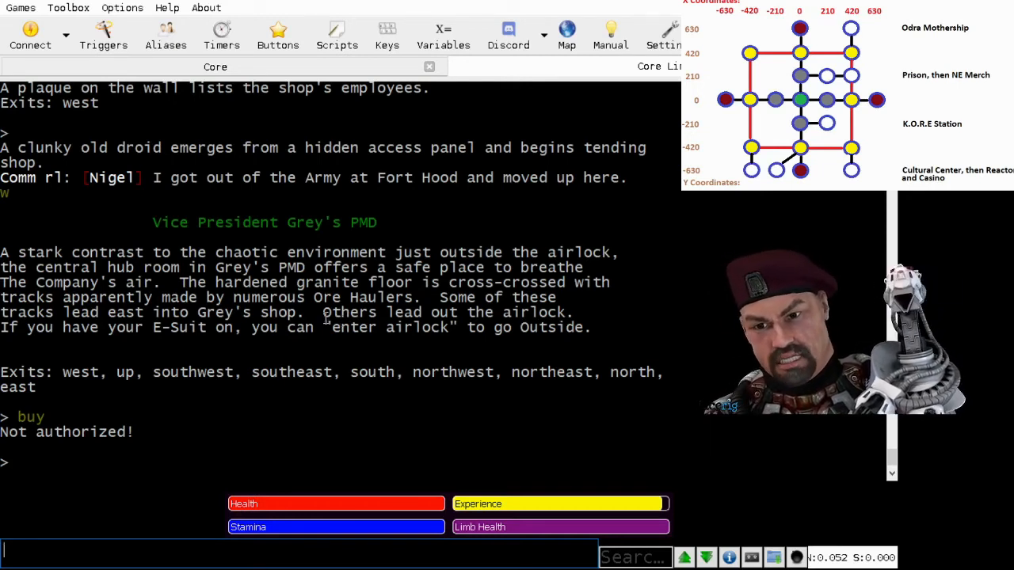
text(sw)
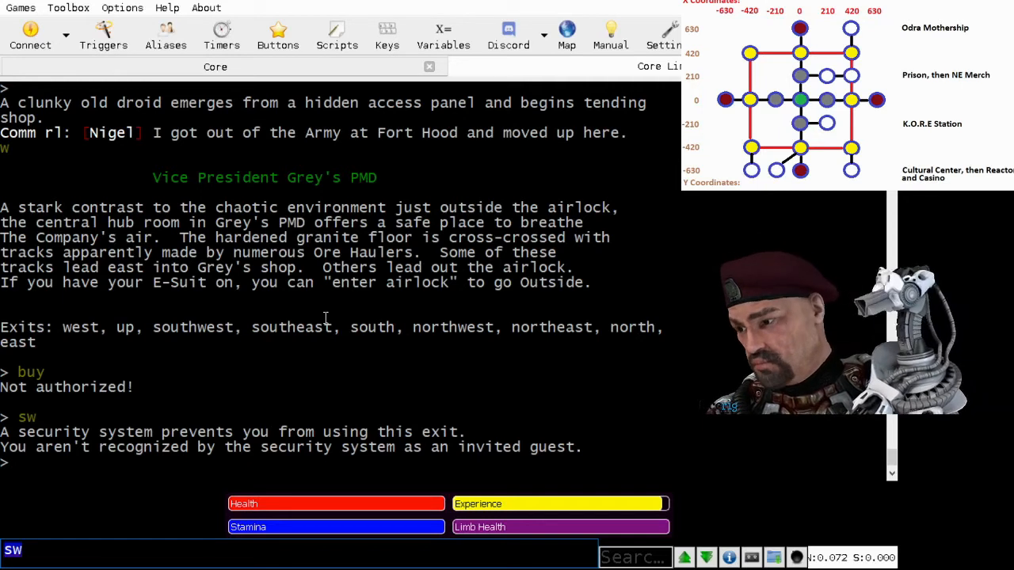
text(se)
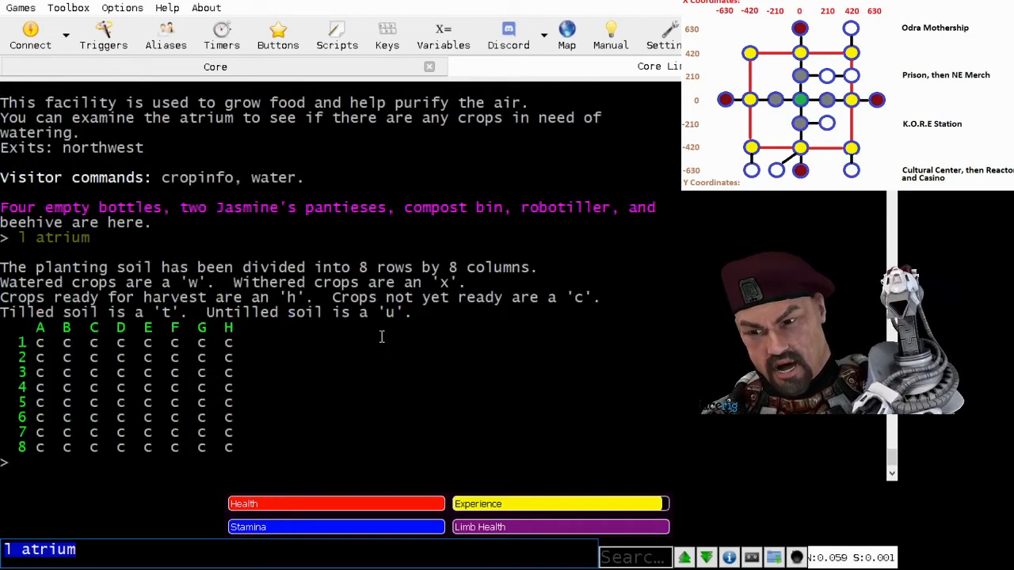
Water raspberry plots A1 to A5, exhausting the atrium's fresh water for 30 minutes
text(water a4)
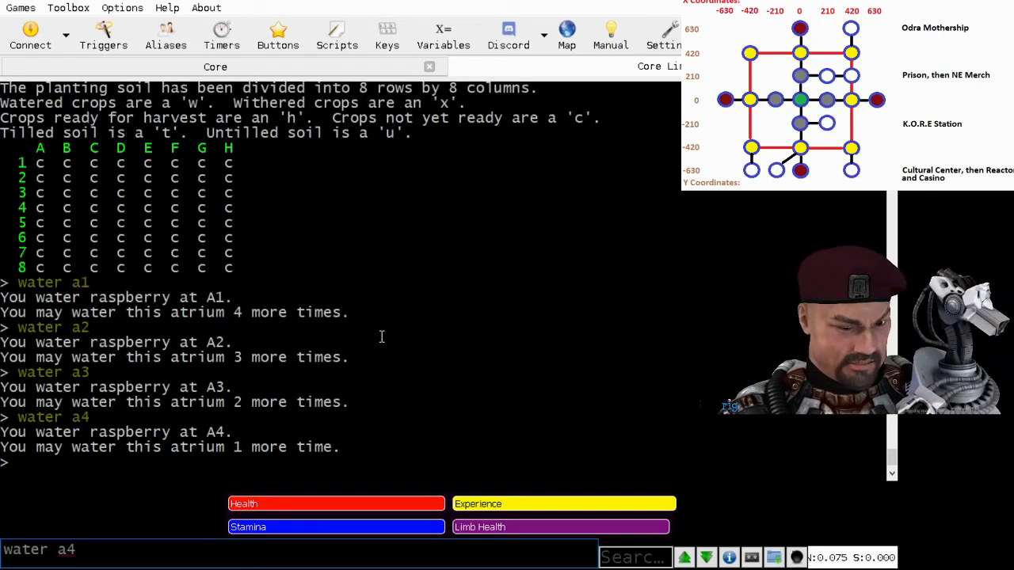
text(5)
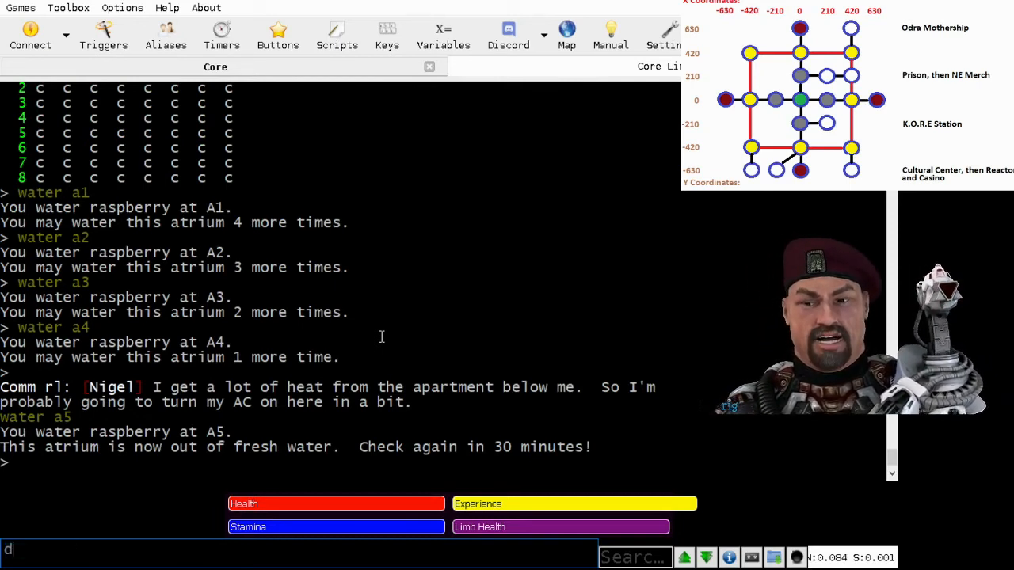
text(uchie)
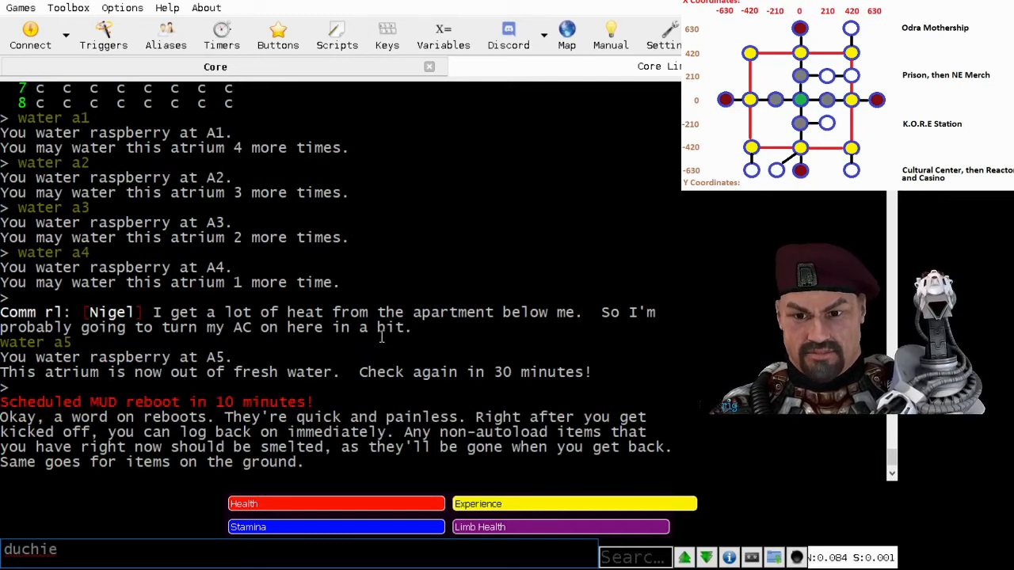
Check farming with 'duchie farming' (level 2), then walk northwest to the hub
text(farming)
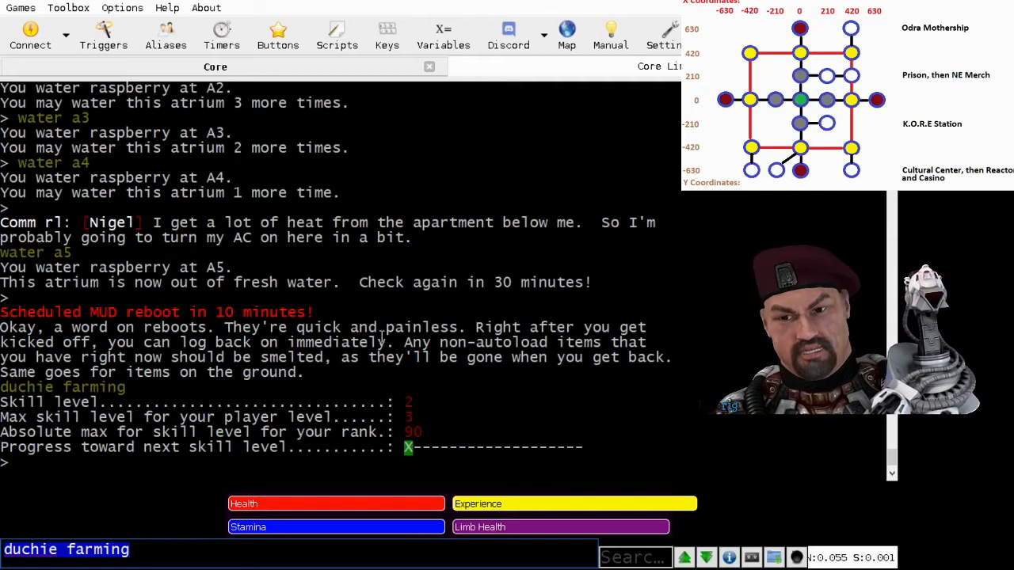
text(nw)
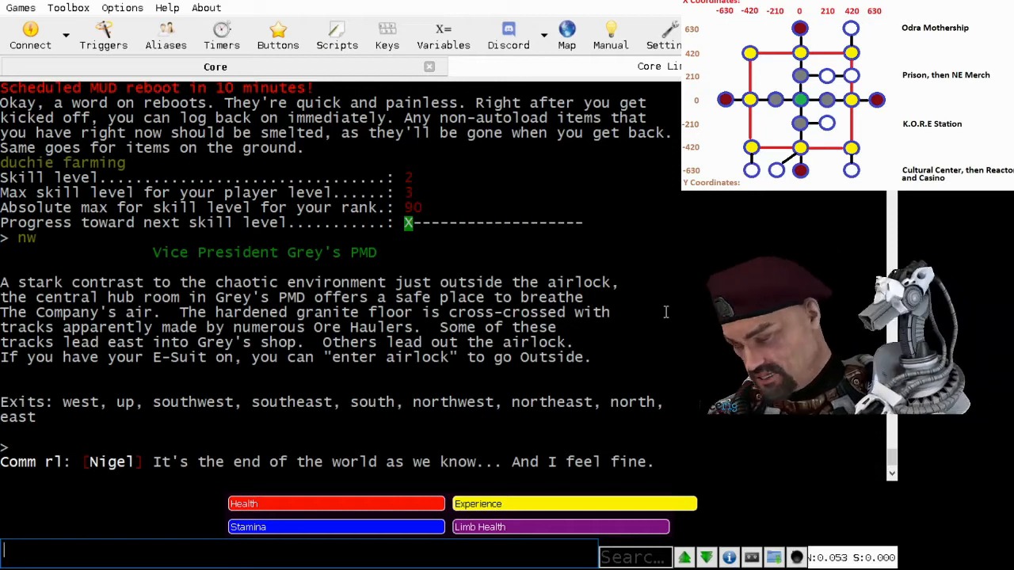
List inventory with 'i' and read the channel chat and 9-minute reboot warning
text(i)
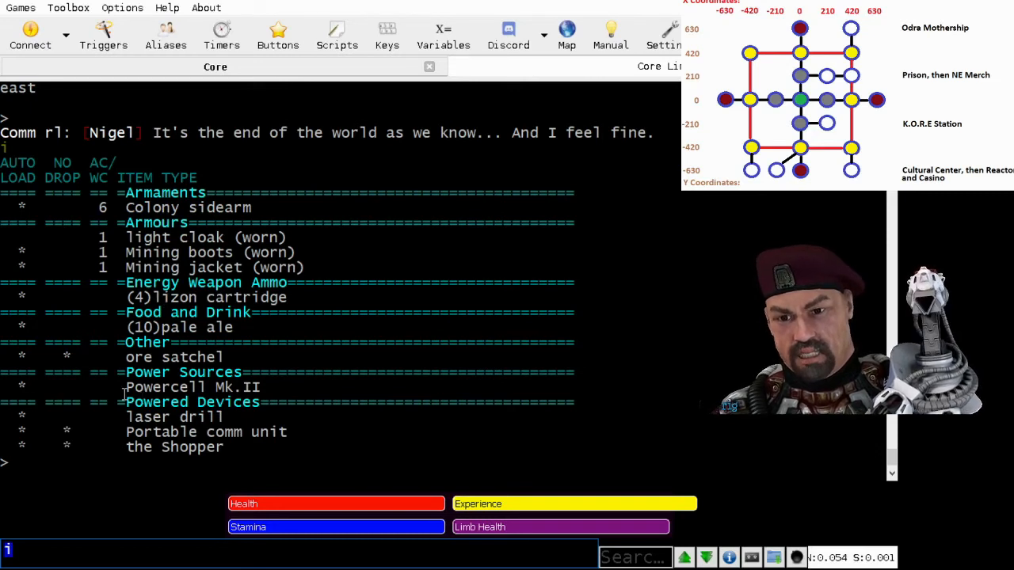
double_click(193, 387)
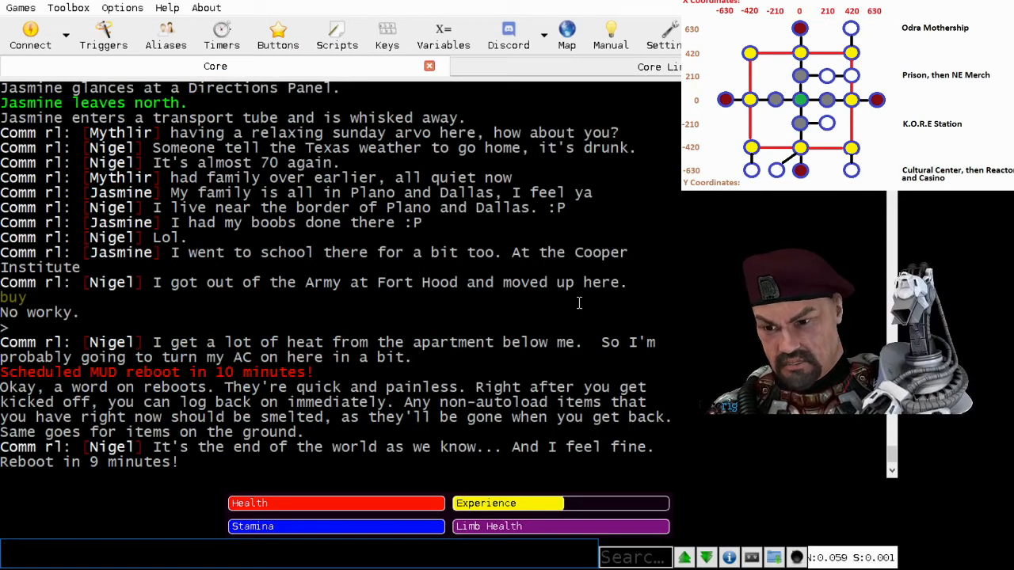
Teleport with 'goto limb' to trainee Limb in Grey's PMD hub
text(goto limb)
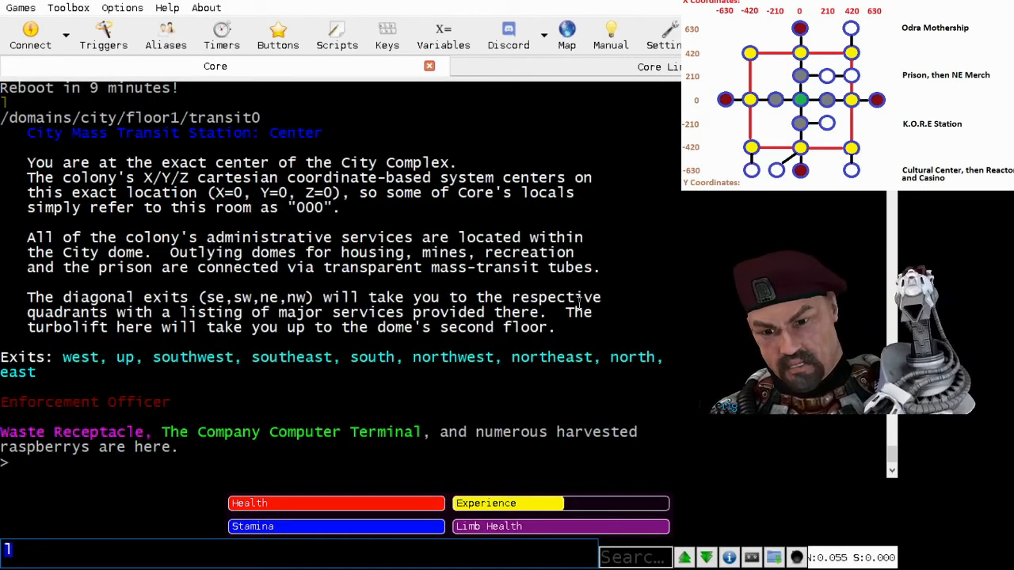
text(go)
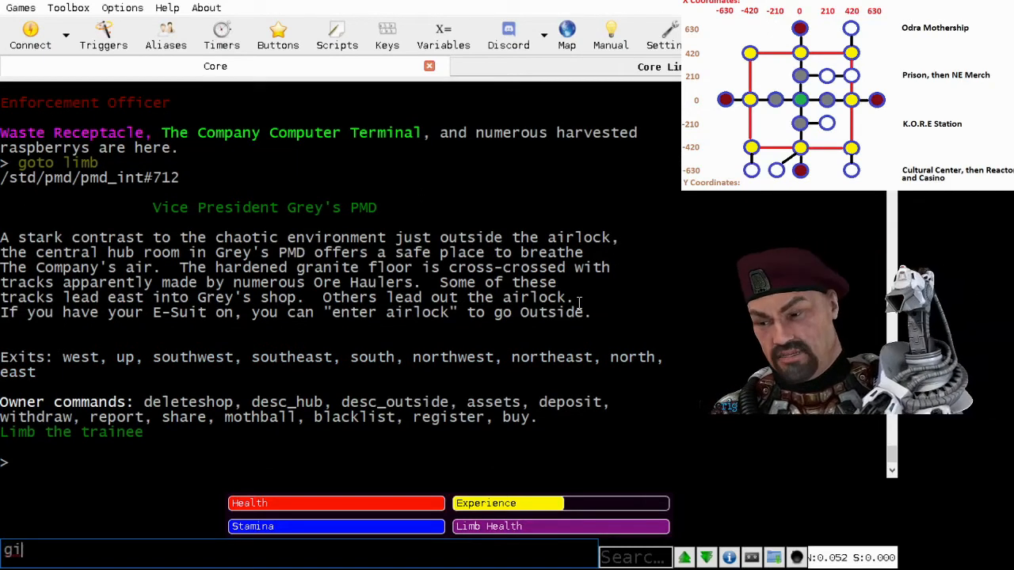
Clone /std/obj/oxygen and give the O2 canister to Limb
text(give limb ox)
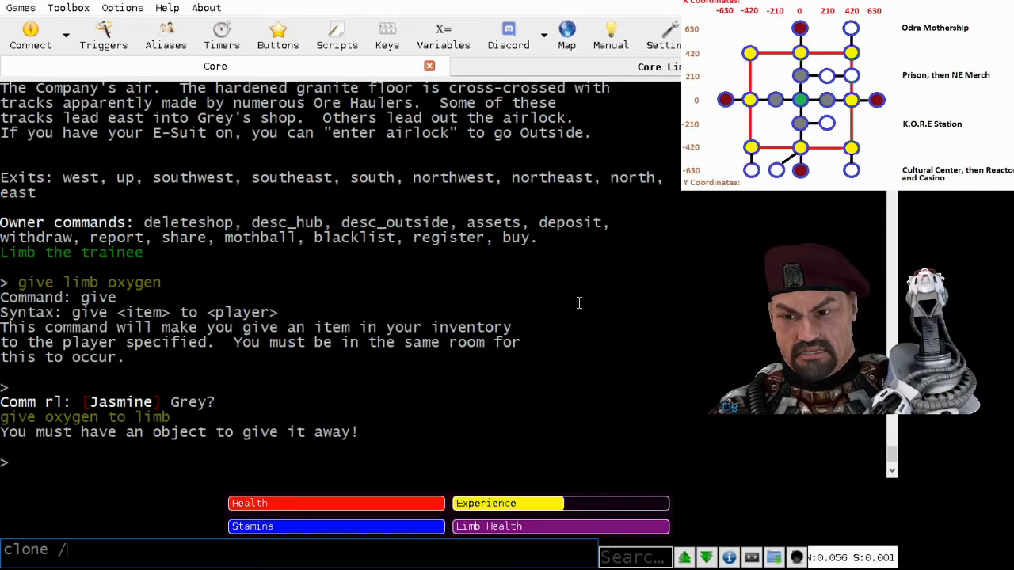
text(std/obj/oxygen)
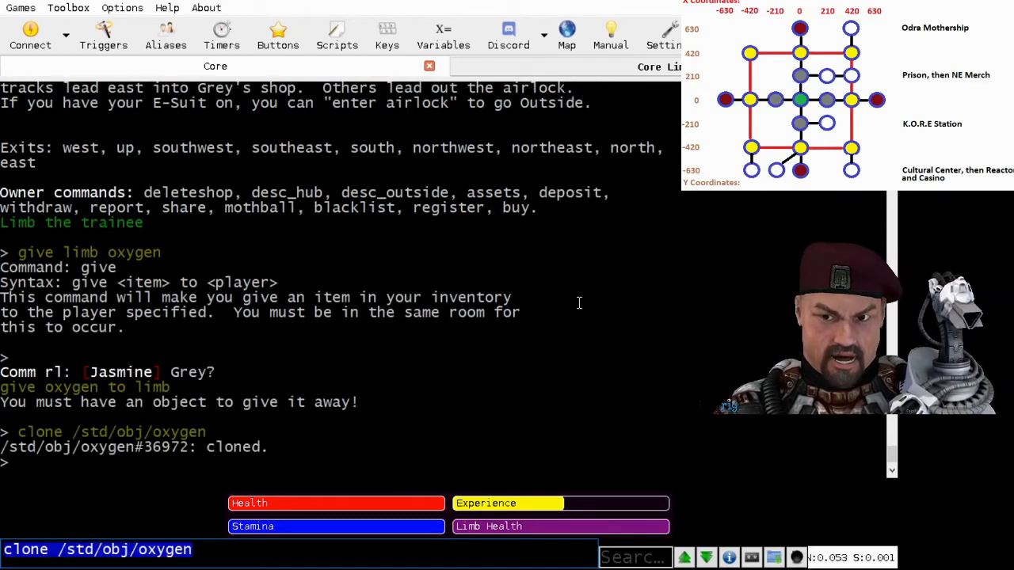
text(give o)
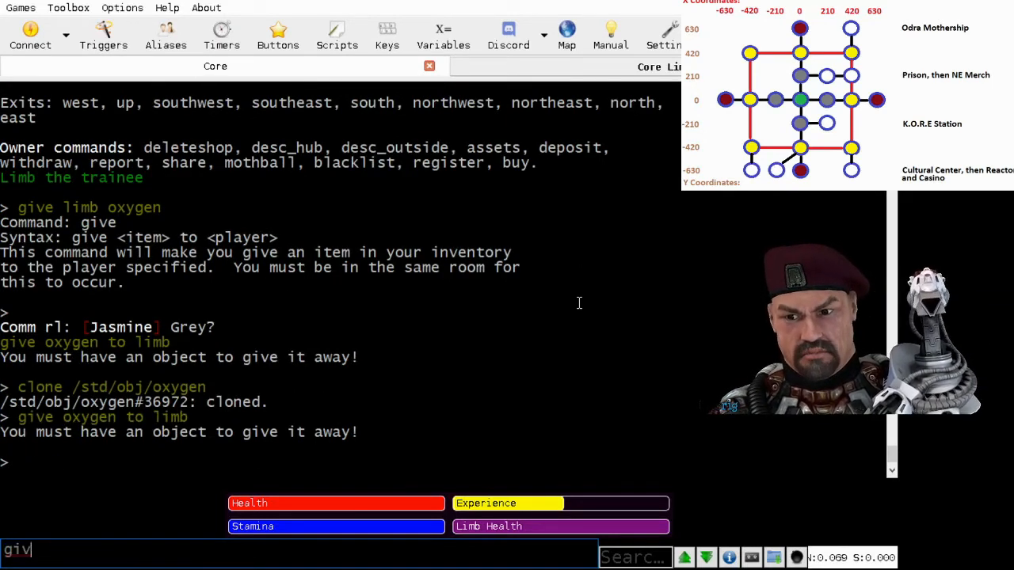
text(give o2 to l)
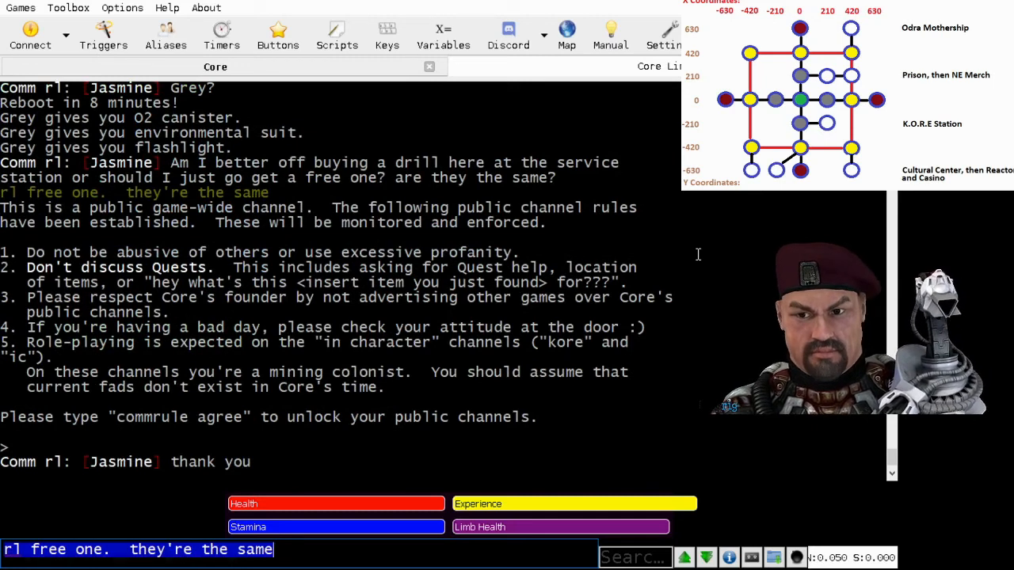
Agree with 'commrule agree', then list inventory showing O2 canister, suit and flashlight
text(commrule agree)
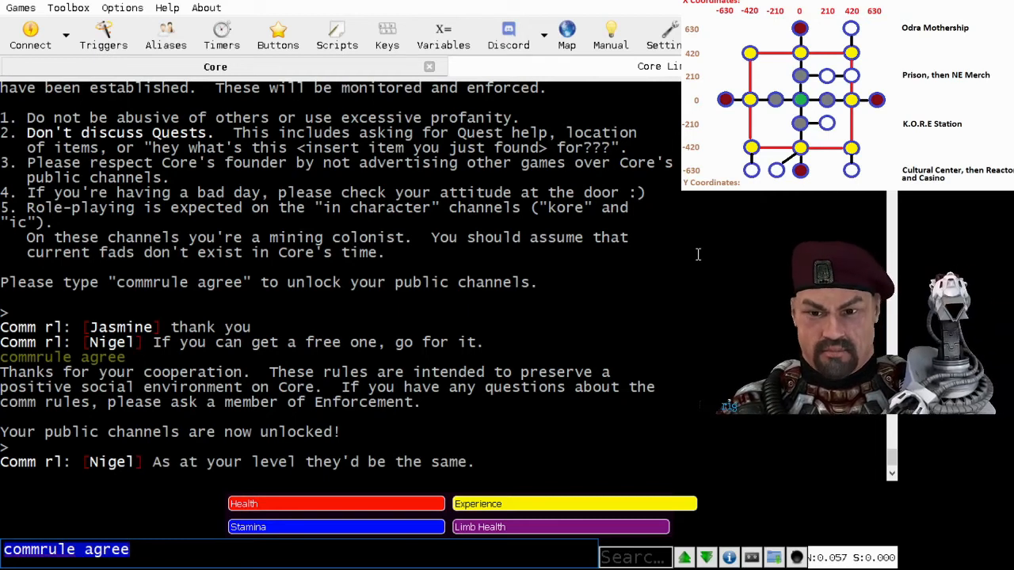
text(i)
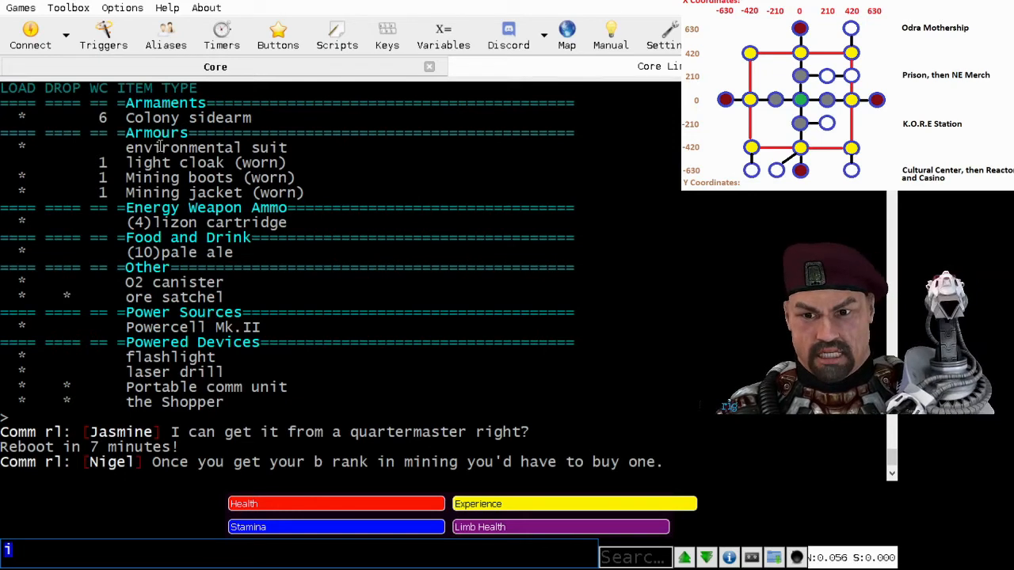
Look at the Company Standard Issue E-Suit, with O2 and power at 100%
double_click(205, 147)
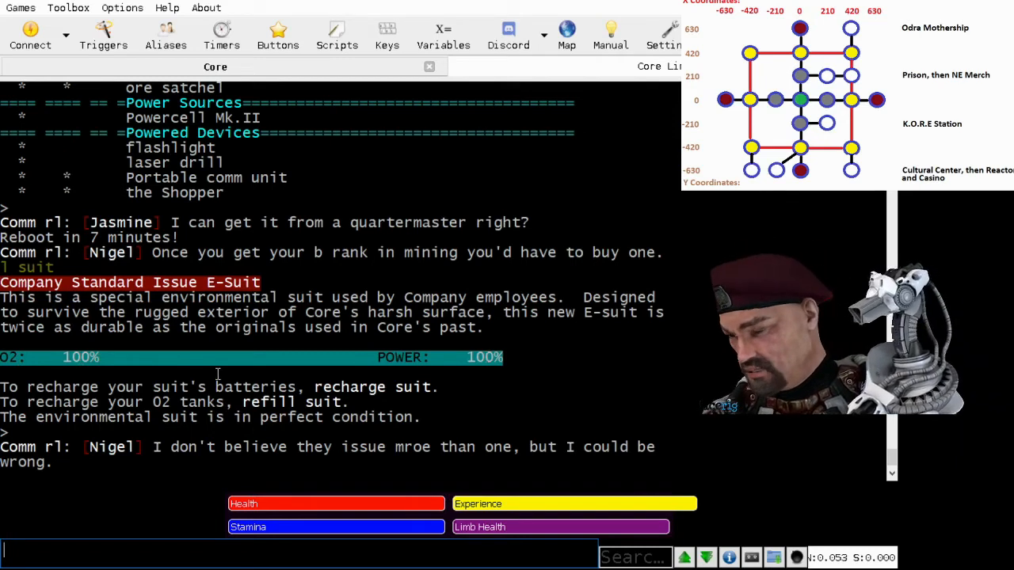
Remove cloak, boots and jacket with 'removeall', then wear the environmental suit
text(re)
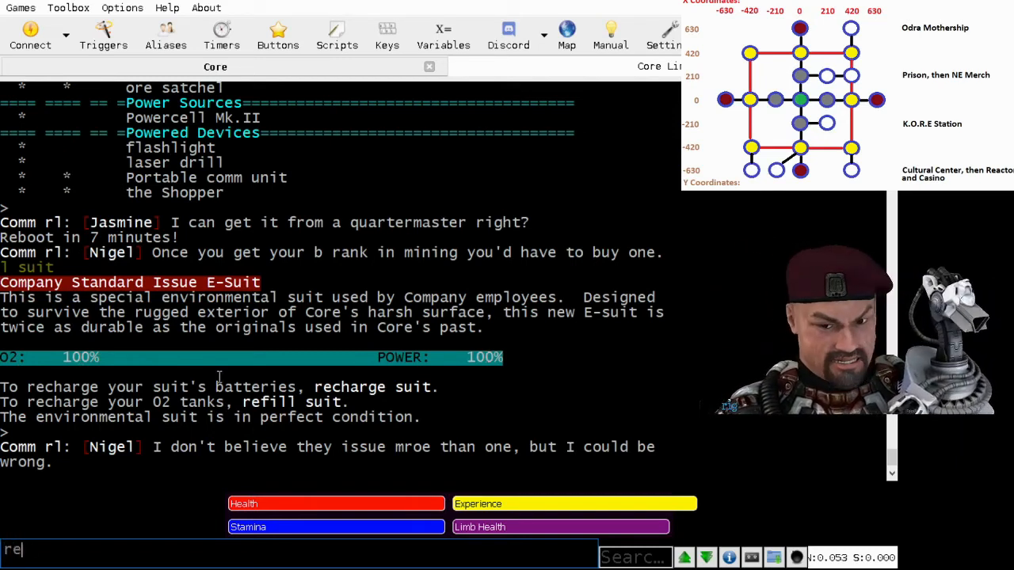
text(removeall)
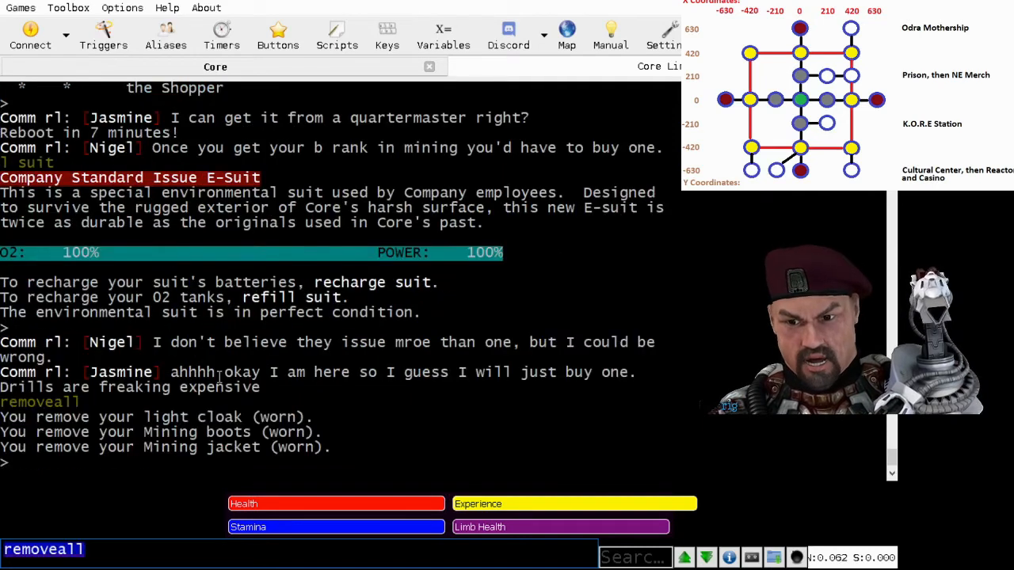
text(wear sui)
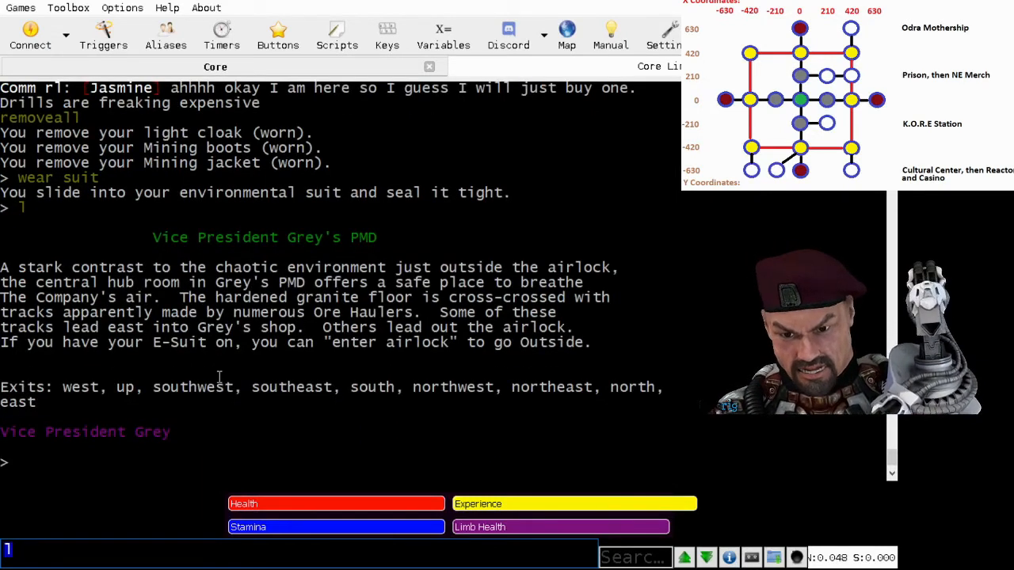
Enter the airlock of Grey's PMD, arriving in darkness
text(enter)
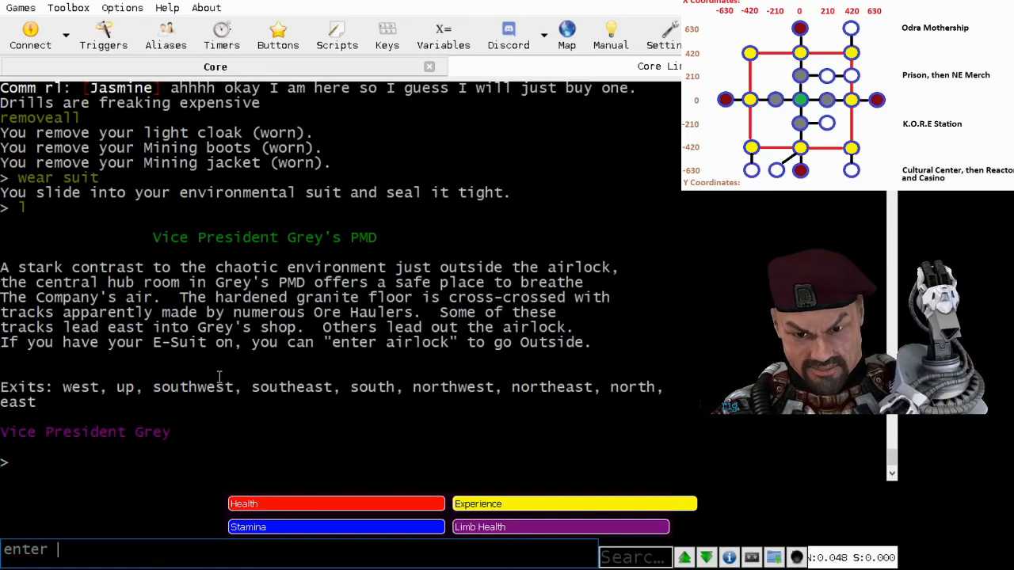
text(airlock)
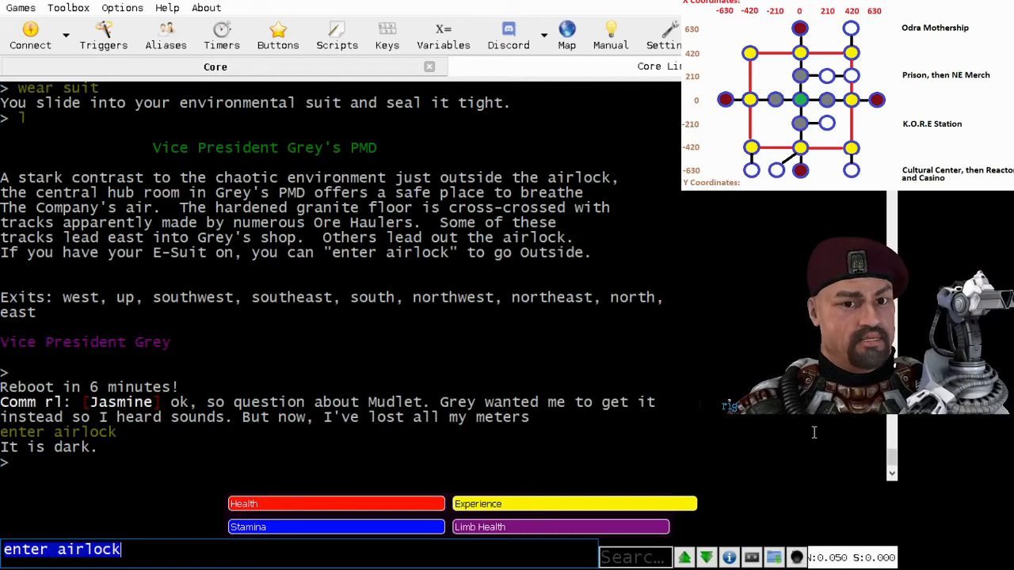
Turn on the flashlight and head north then east across the dark Plains
text(turn fl)
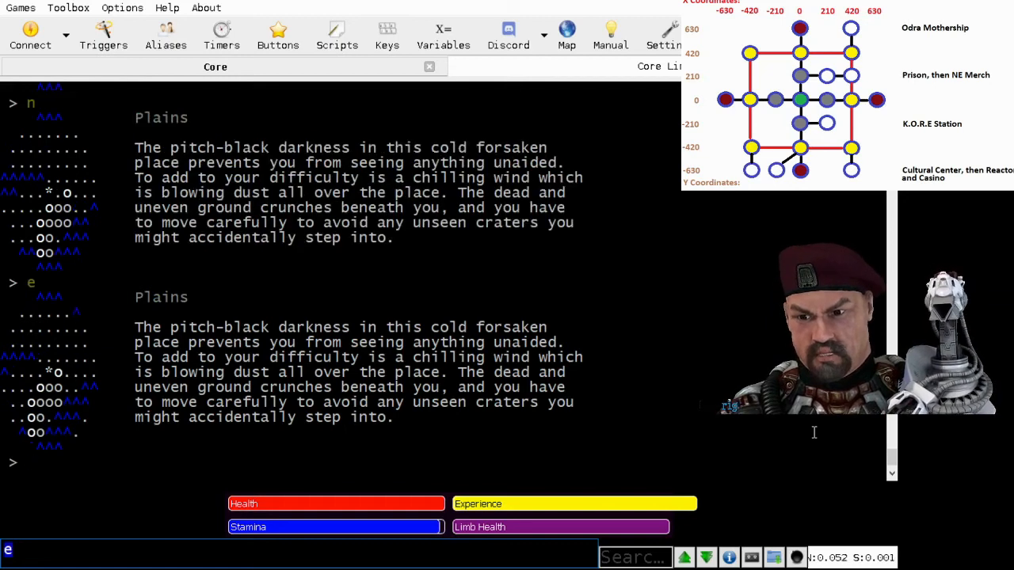
Walk north and check location, confirming Grid H8
text(n)
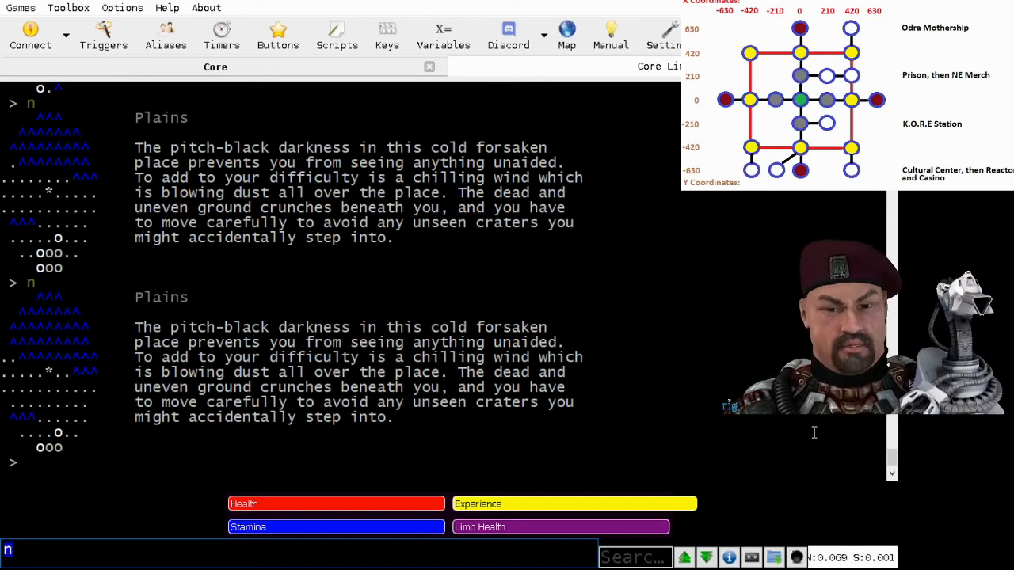
text(location)
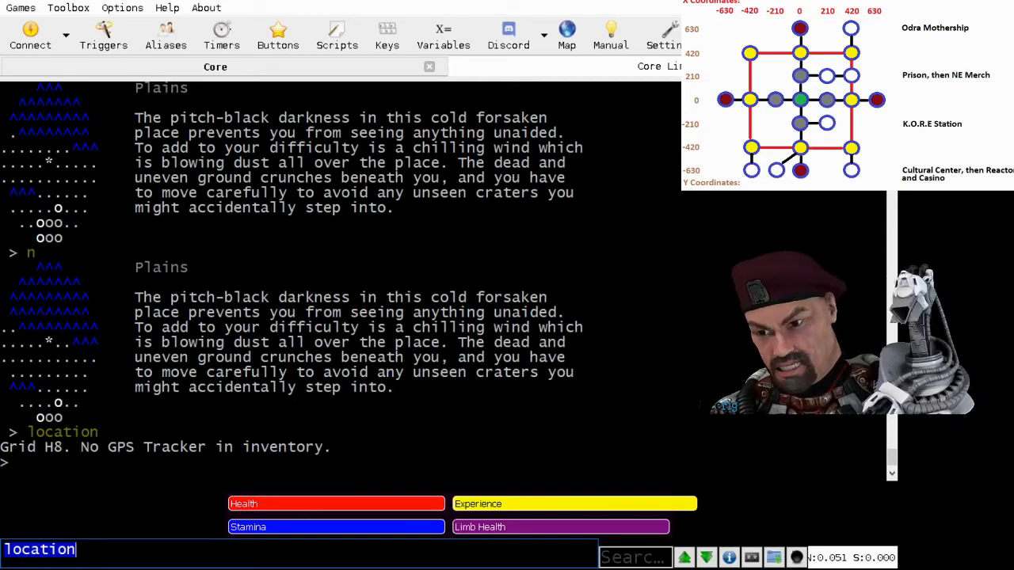
Wander the Plains (s, w, n, s, e, s, e) to reach Grey's PMD
text(s)
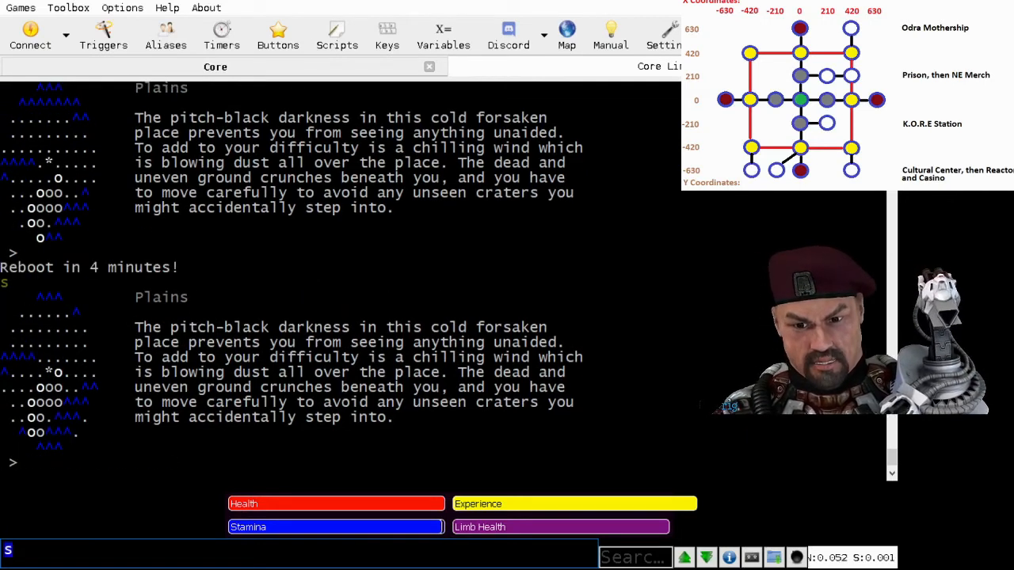
text(w)
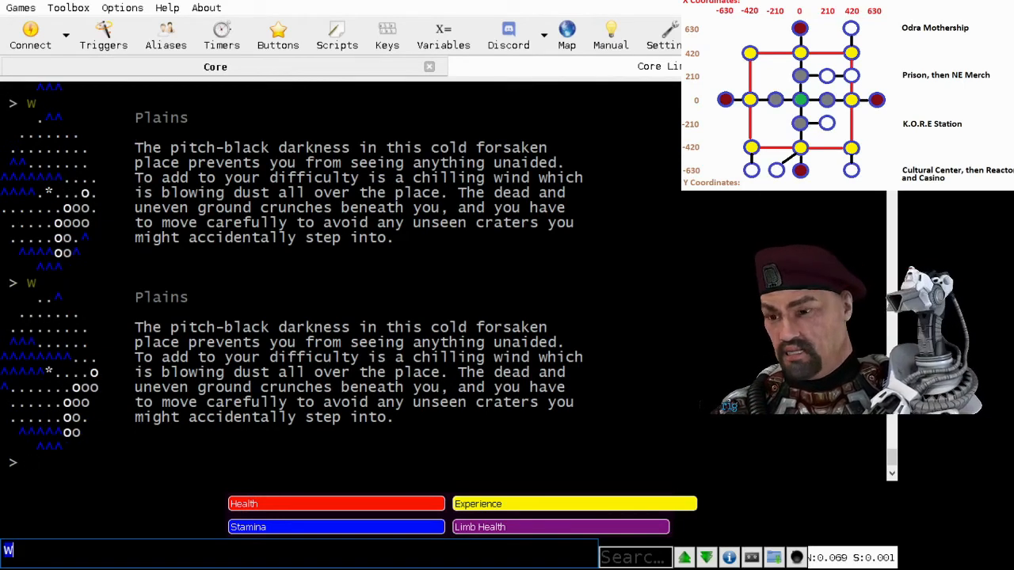
text(n)
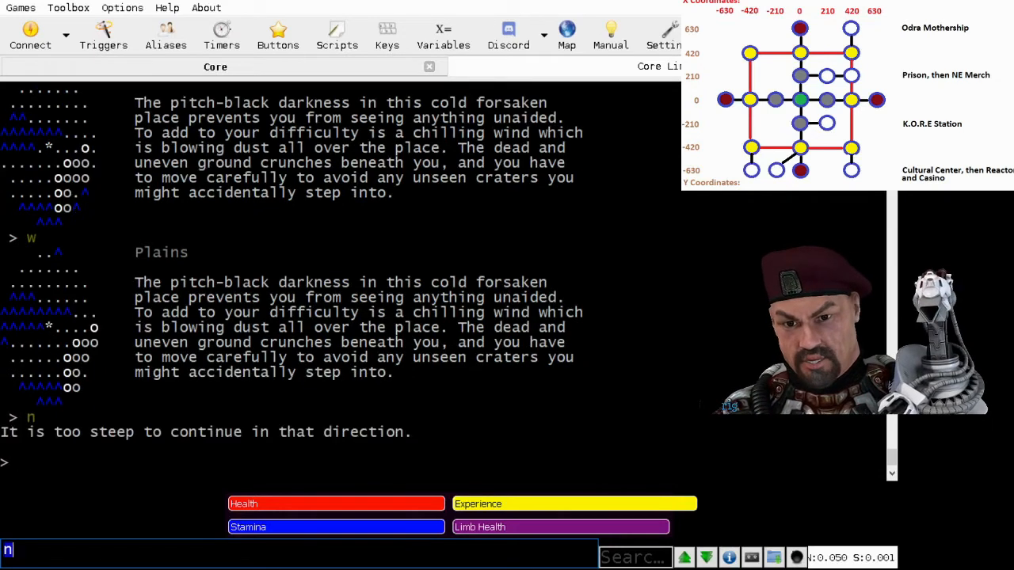
text(s)
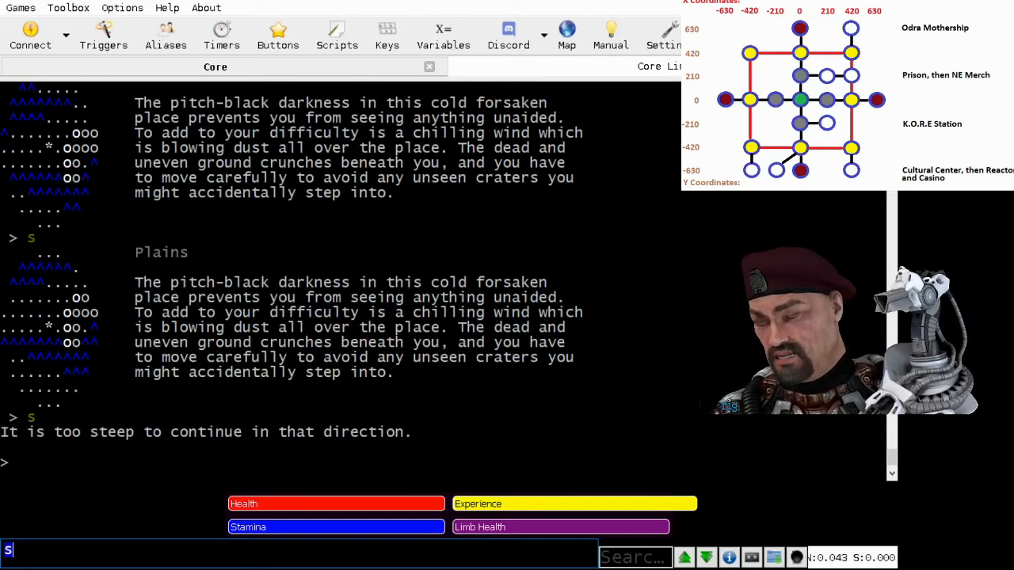
text(e)
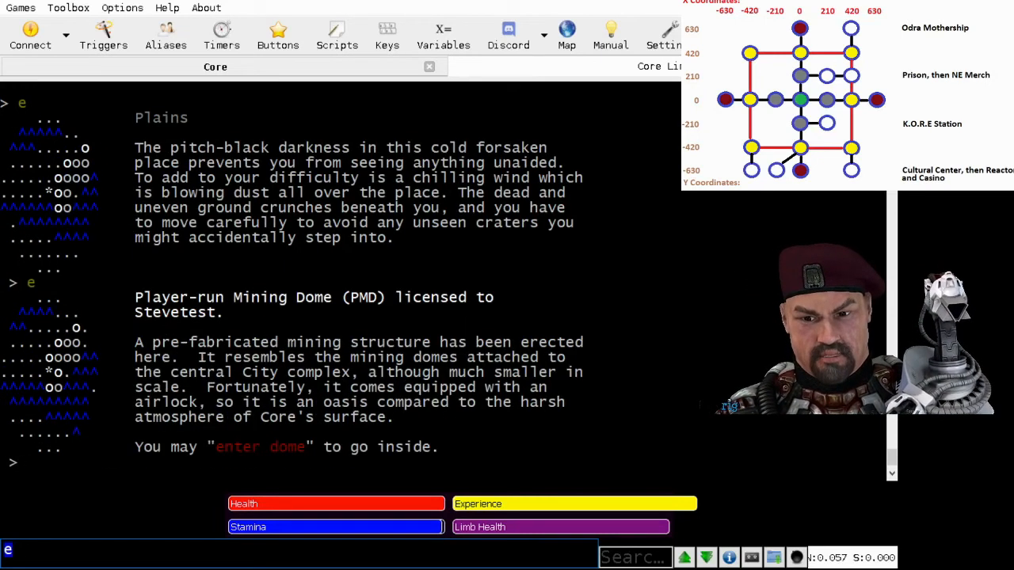
text(s)
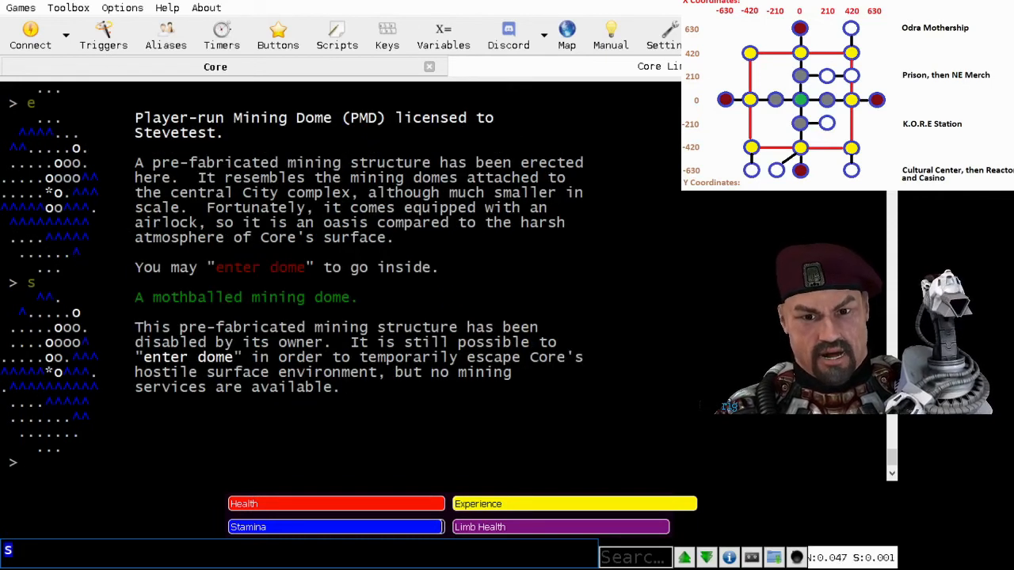
text(e)
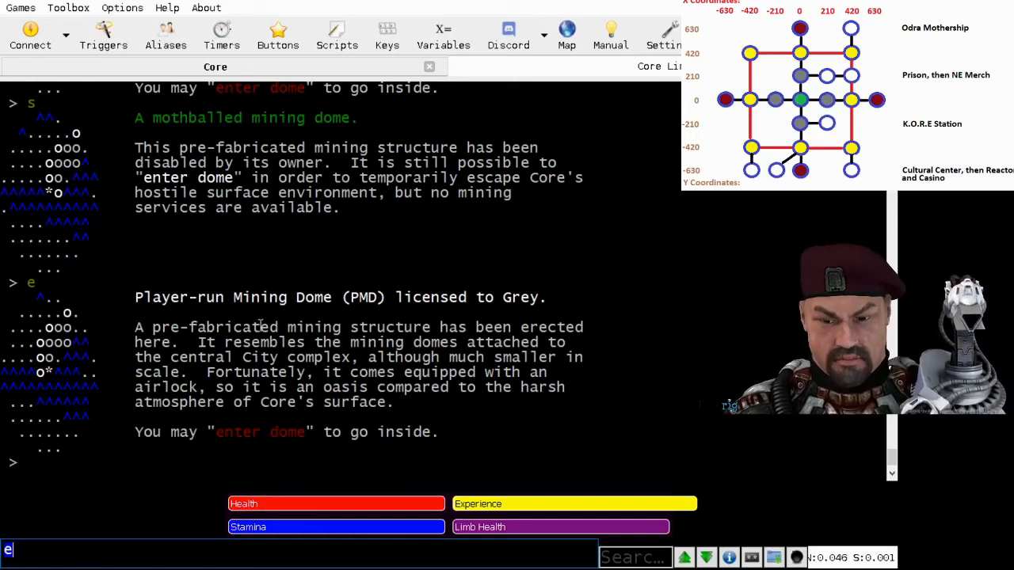
Enter the dome hub and remove the E-suit
text(enter dome)
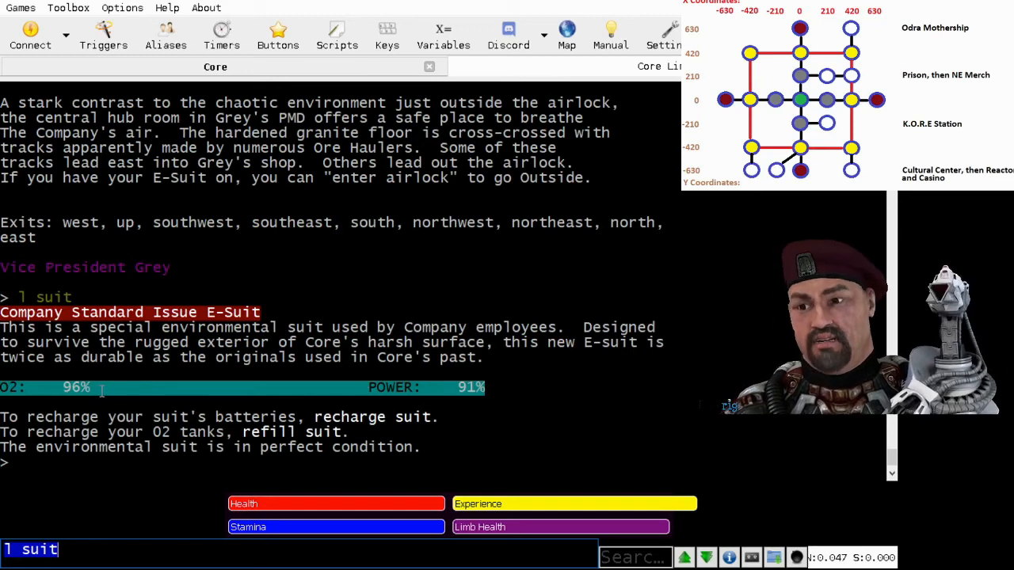
text(remove su)
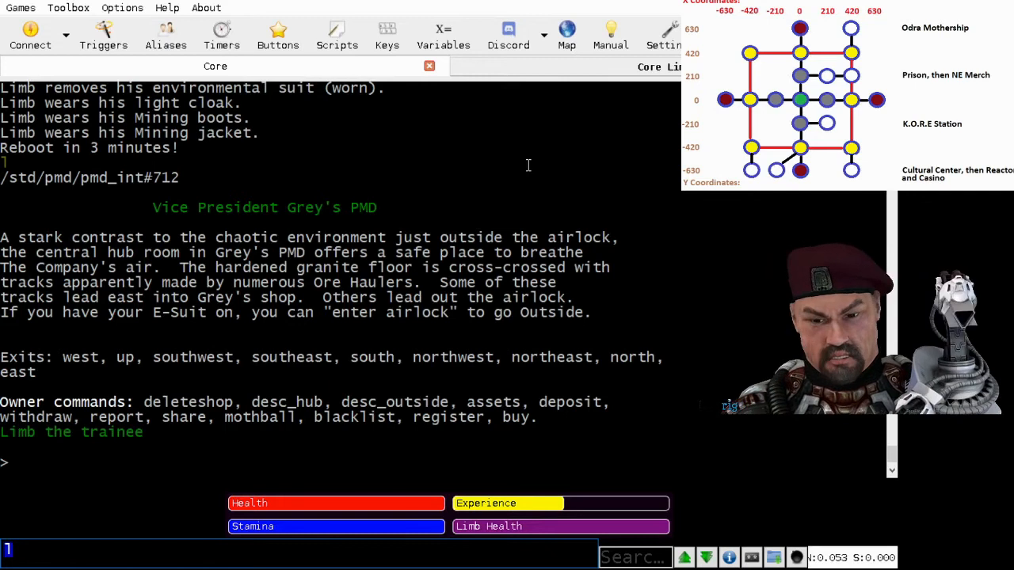
Page through the Builder's Terminal functions and area settings, then move south
text(s)
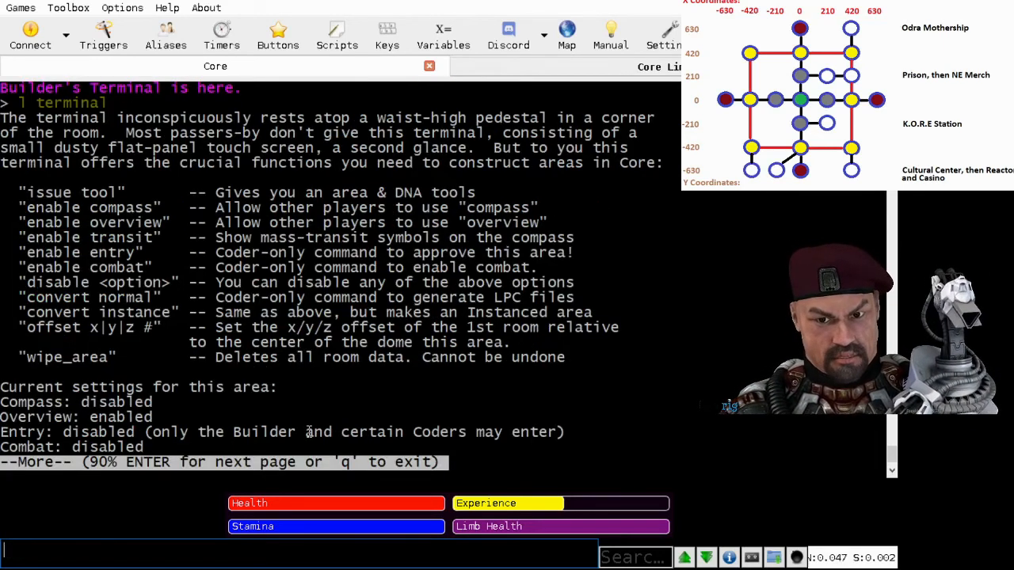
key(enter)
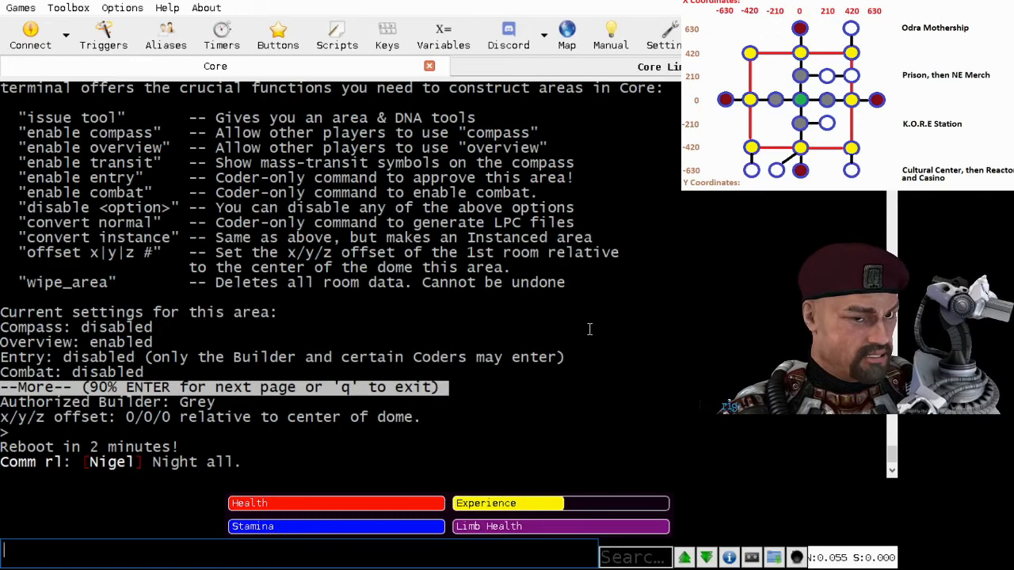
text(s)
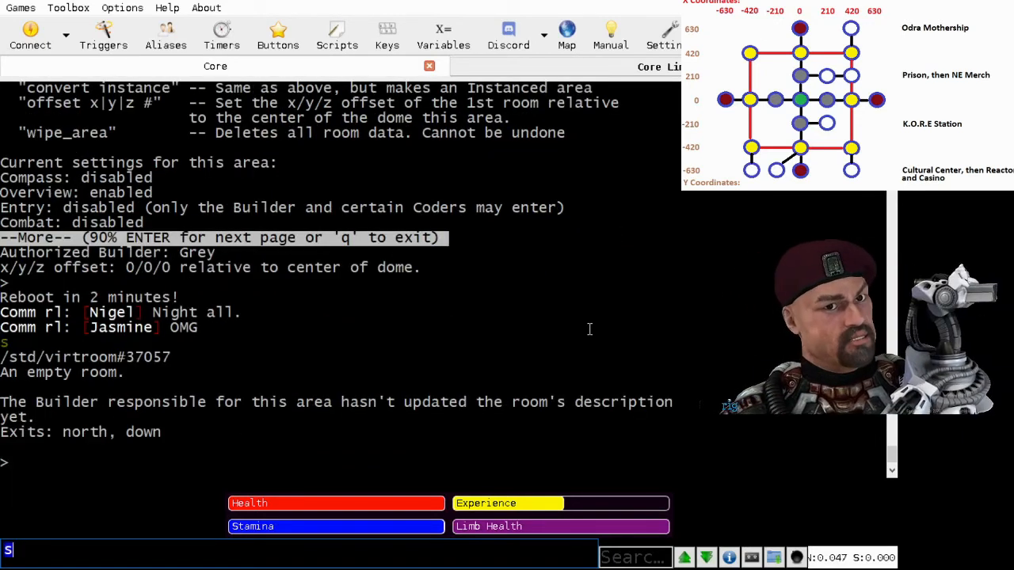
Descend into the Damaged PMD Hub of the virtual area
text(d)
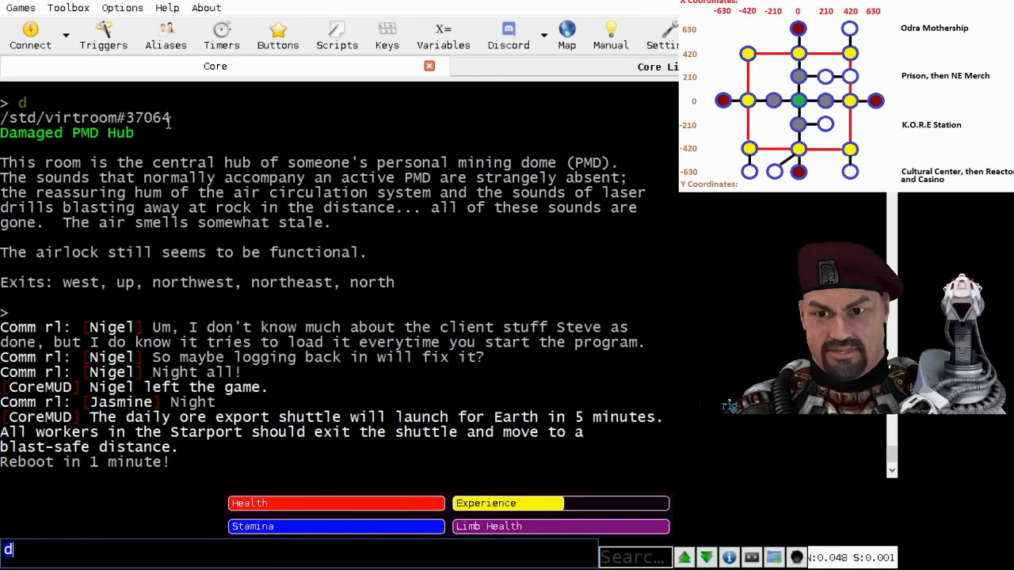
text(go)
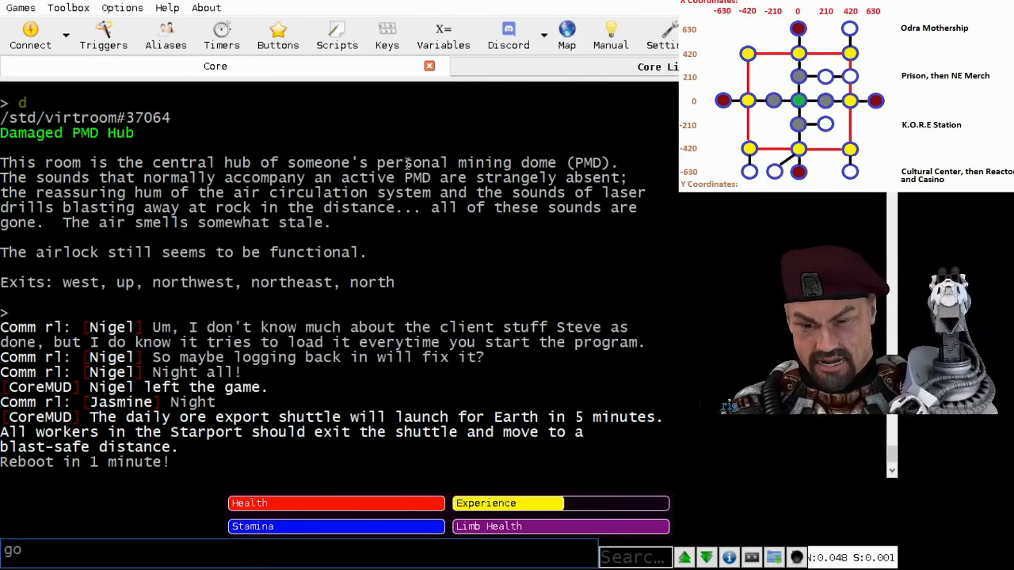